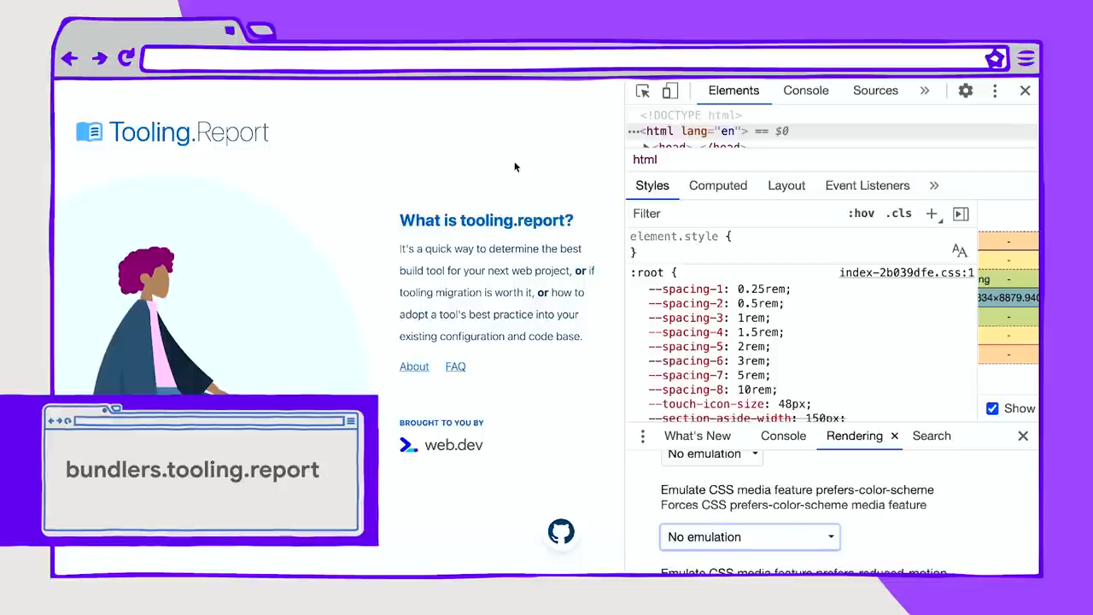
Step: Scroll through tooling.report and the Rendering tab to reach the colour-scheme emulation setting
{"action": "scroll", "scroll_direction": "down", "scroll_amount": 3}
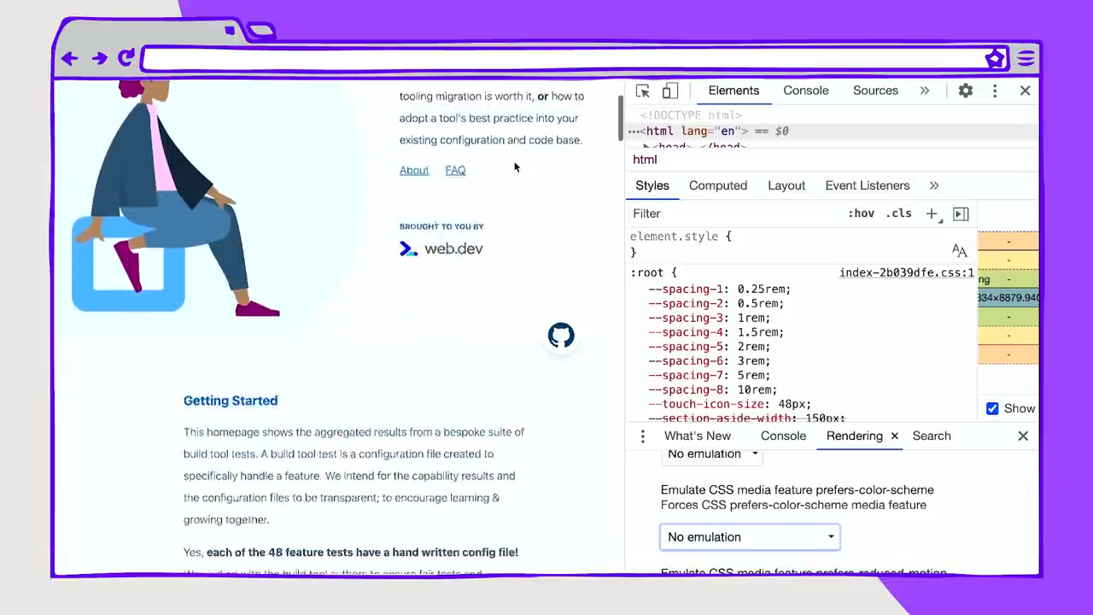
{"action": "scroll", "scroll_direction": "down", "scroll_amount": 3}
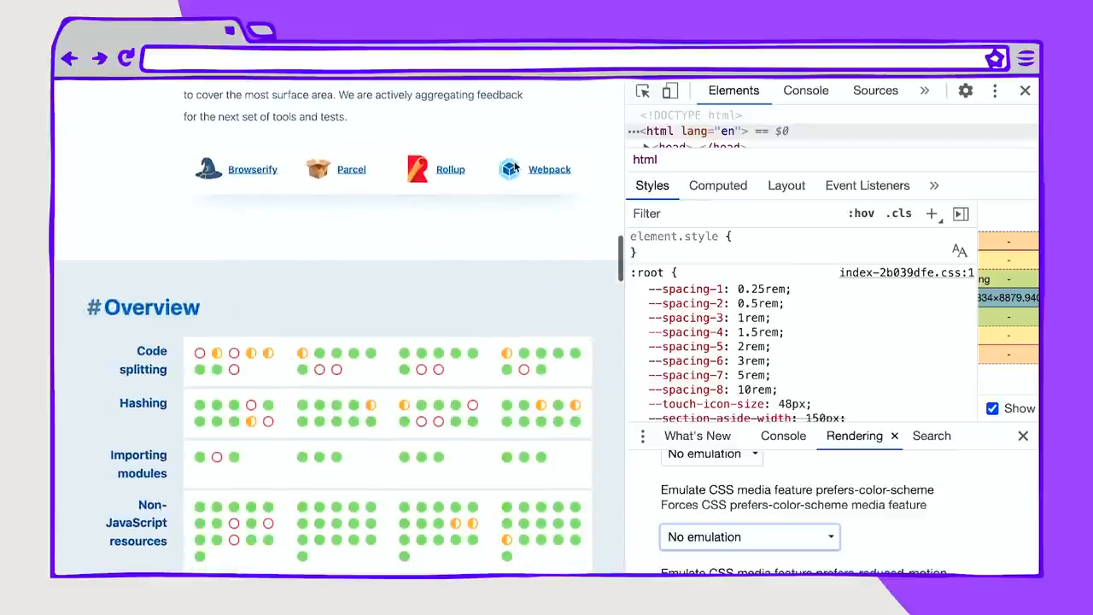
{"action": "scroll", "scroll_direction": "down", "scroll_amount": 3}
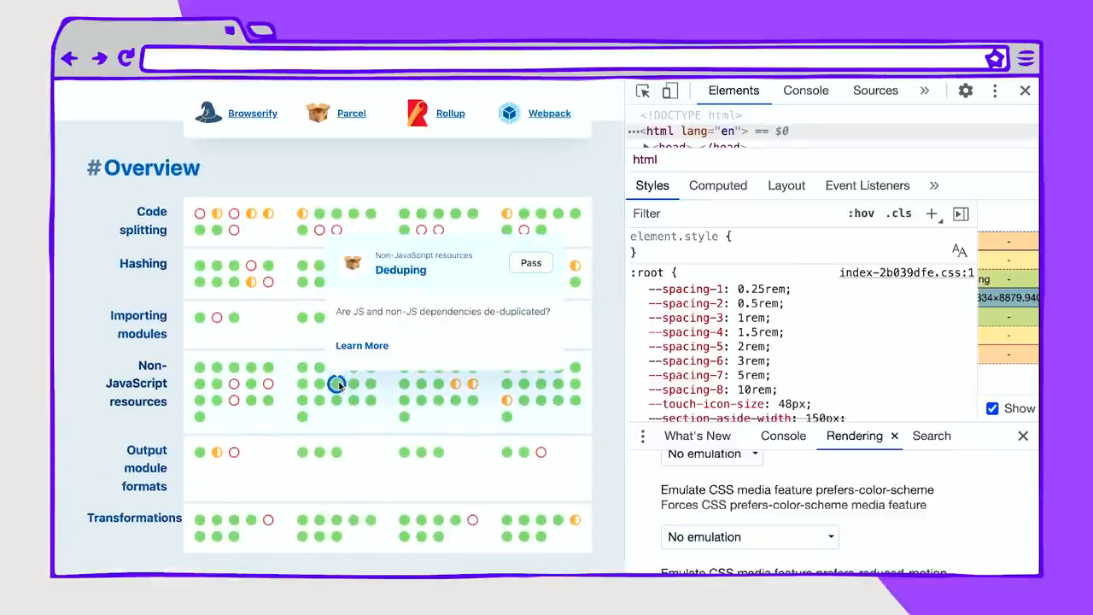
{"action": "mouse_move", "coordinate": [332, 532]}
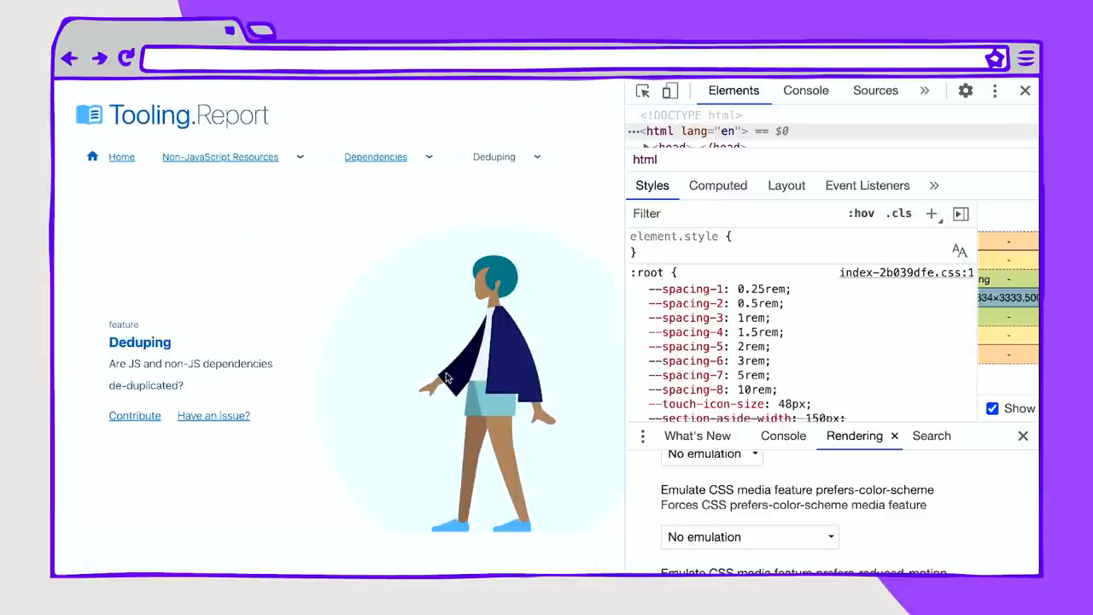
{"action": "scroll", "scroll_direction": "down", "scroll_amount": 3}
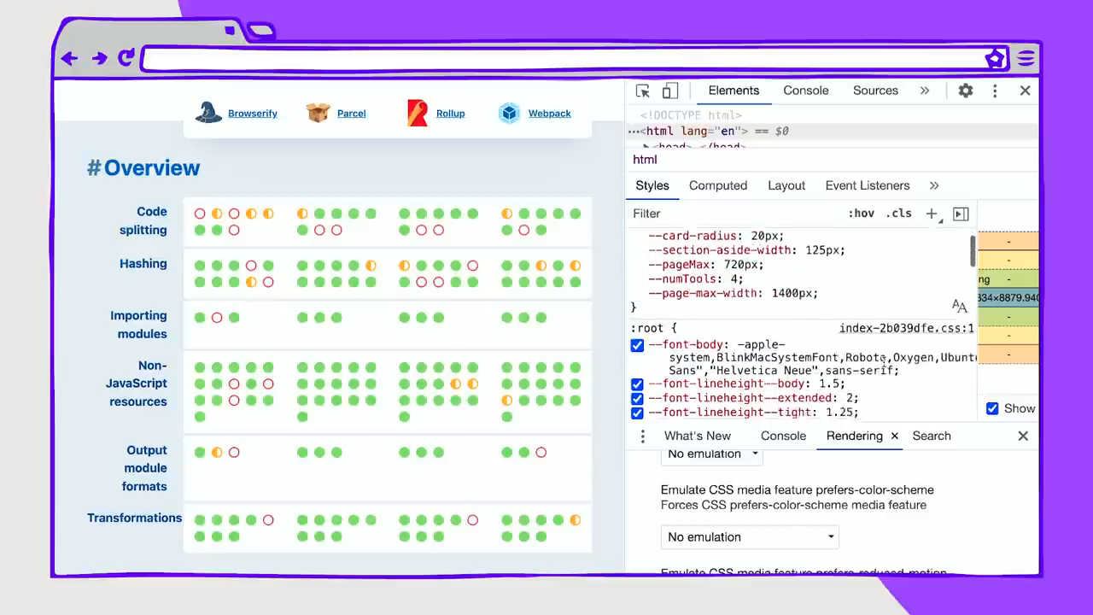
{"action": "scroll", "scroll_direction": "down", "scroll_amount": 3}
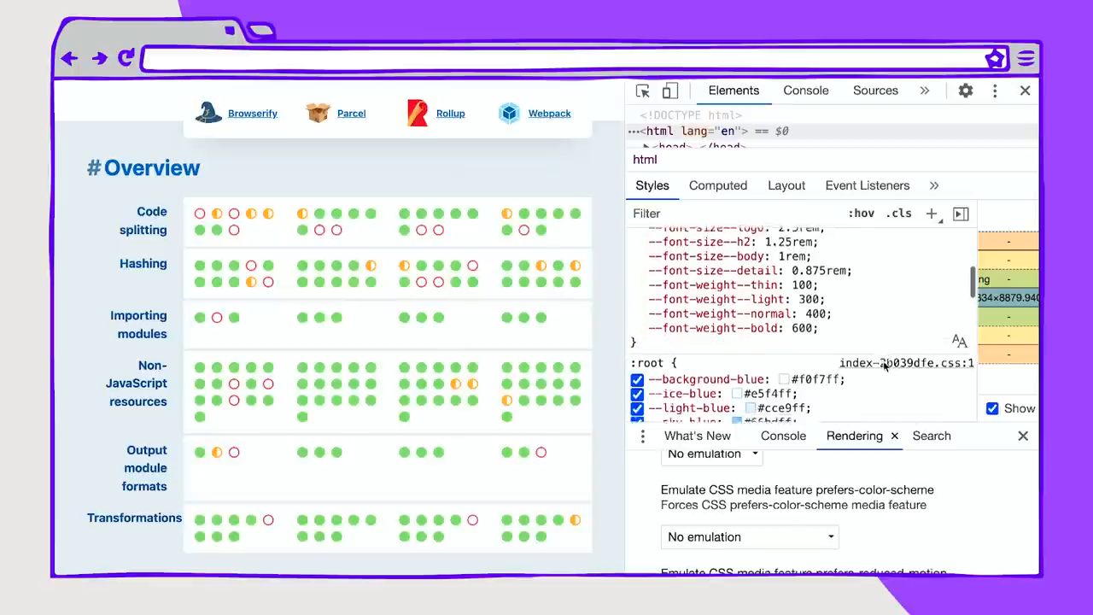
{"action": "scroll", "scroll_direction": "down", "scroll_amount": 3}
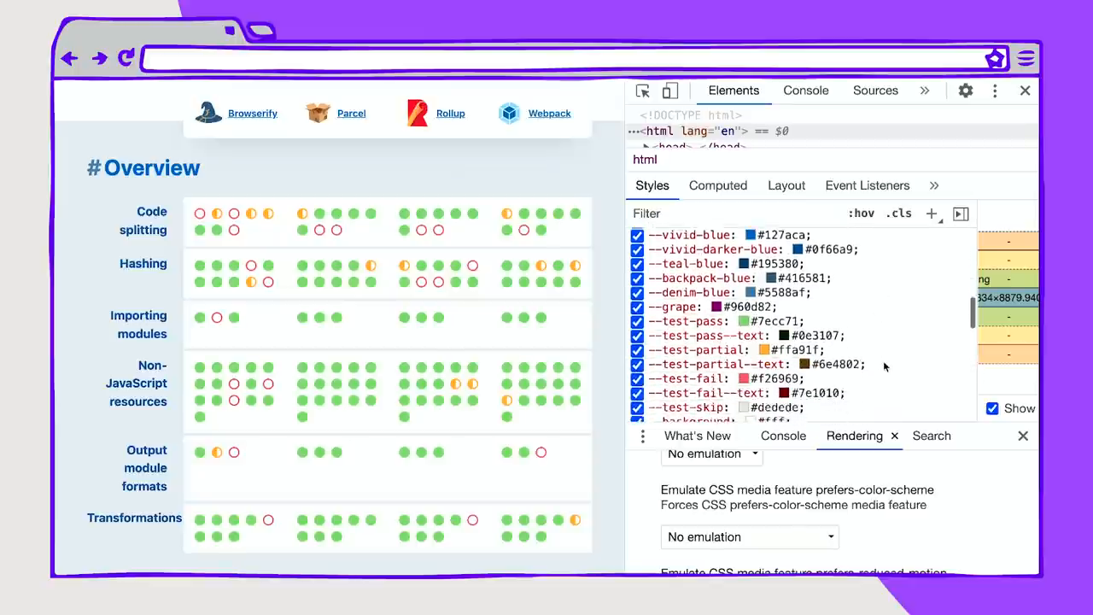
{"action": "scroll", "scroll_direction": "up", "scroll_amount": 3}
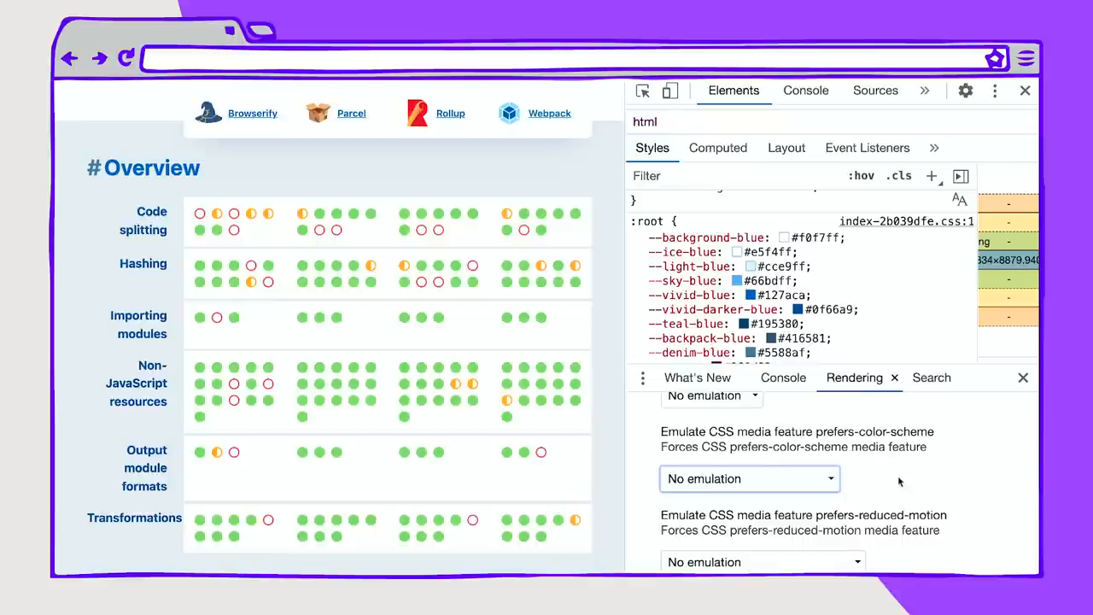
Step: Emulate prefers-color-scheme: dark so tooling.report renders dark and Styles shows the dark media query variables
{"action": "left_click", "coordinate": [748, 478]}
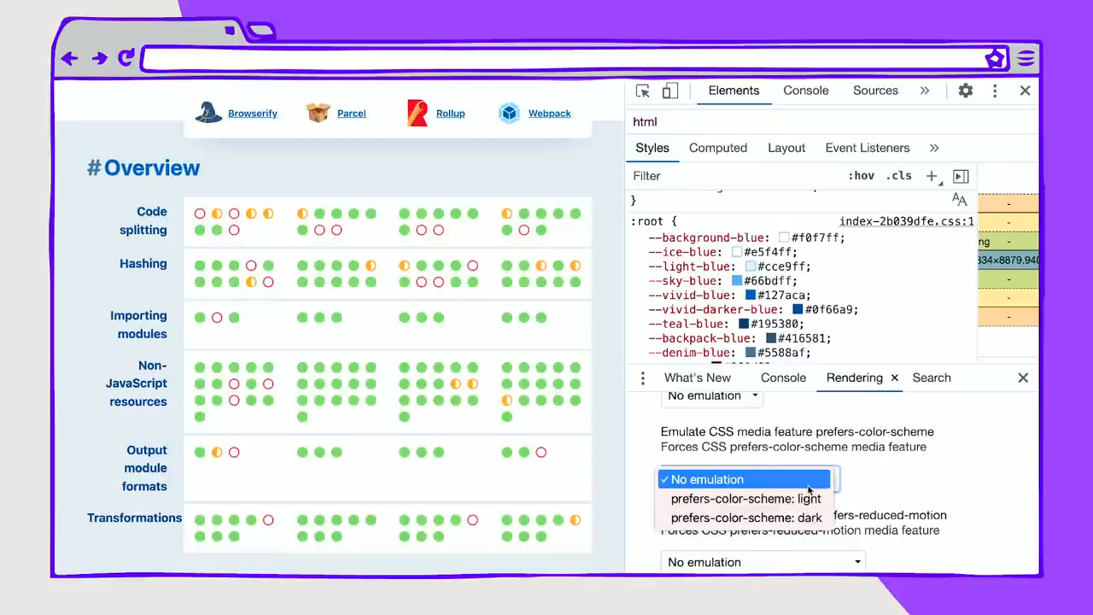
{"action": "left_click", "coordinate": [746, 517]}
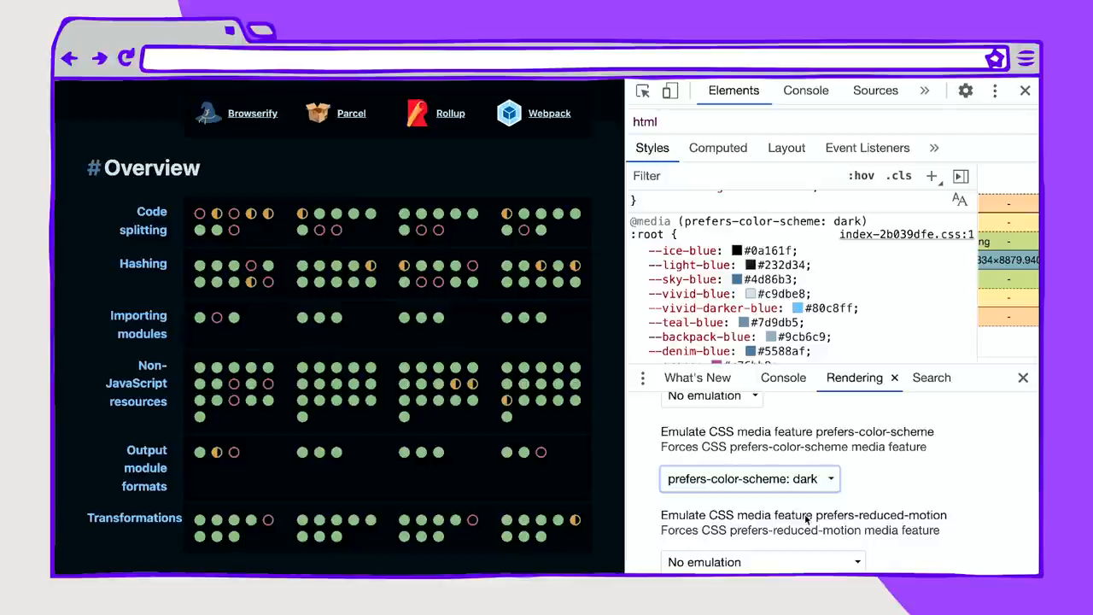
{"action": "scroll", "scroll_direction": "up", "scroll_amount": 3}
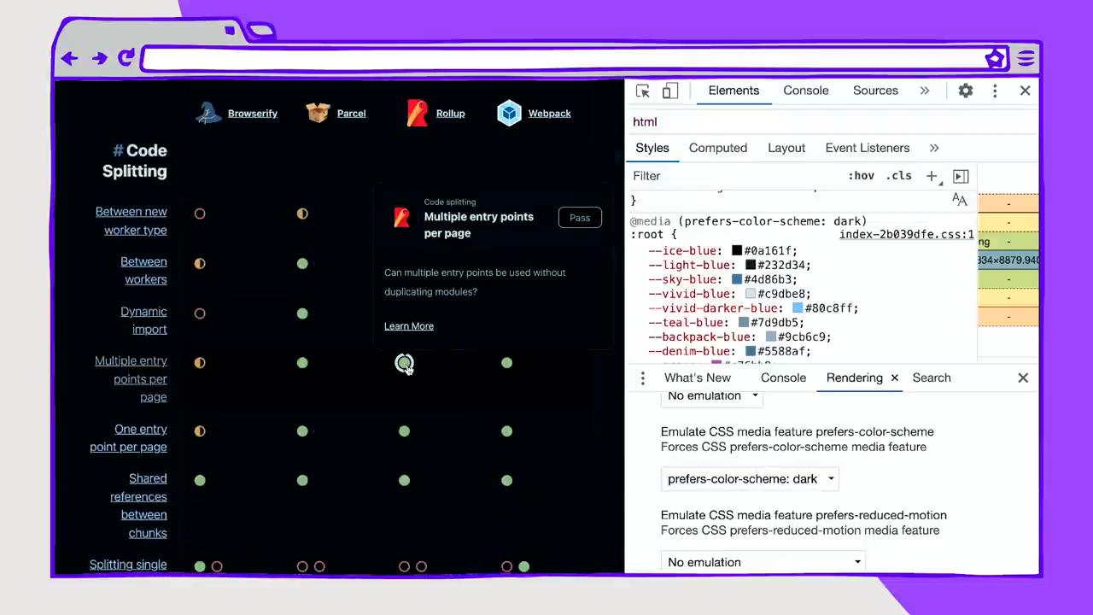
{"action": "scroll", "scroll_direction": "up", "scroll_amount": 3}
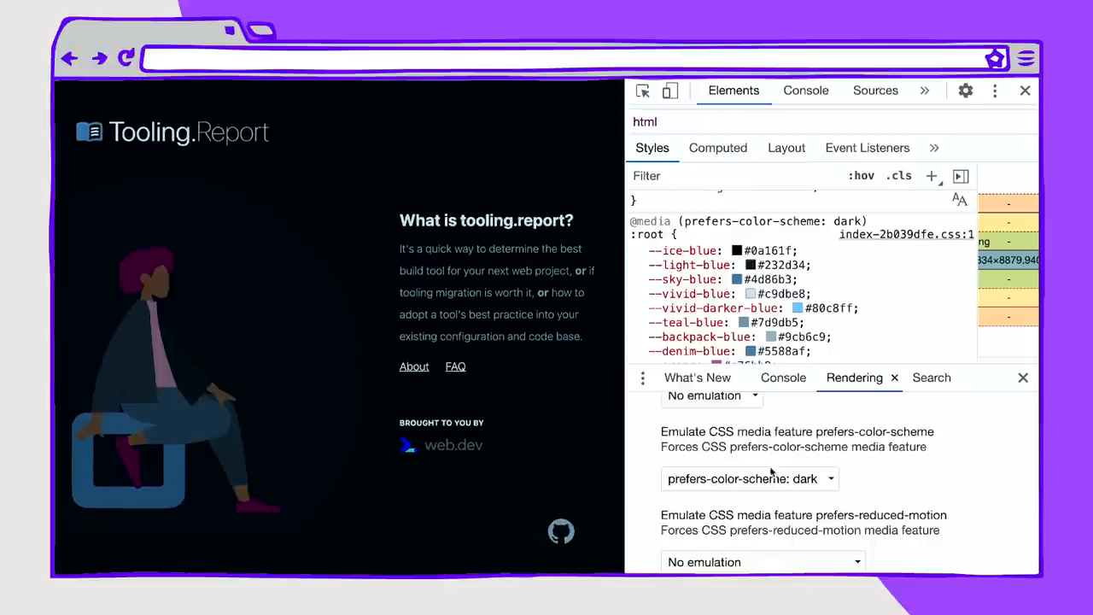
{"action": "scroll", "scroll_direction": "down", "scroll_amount": 3}
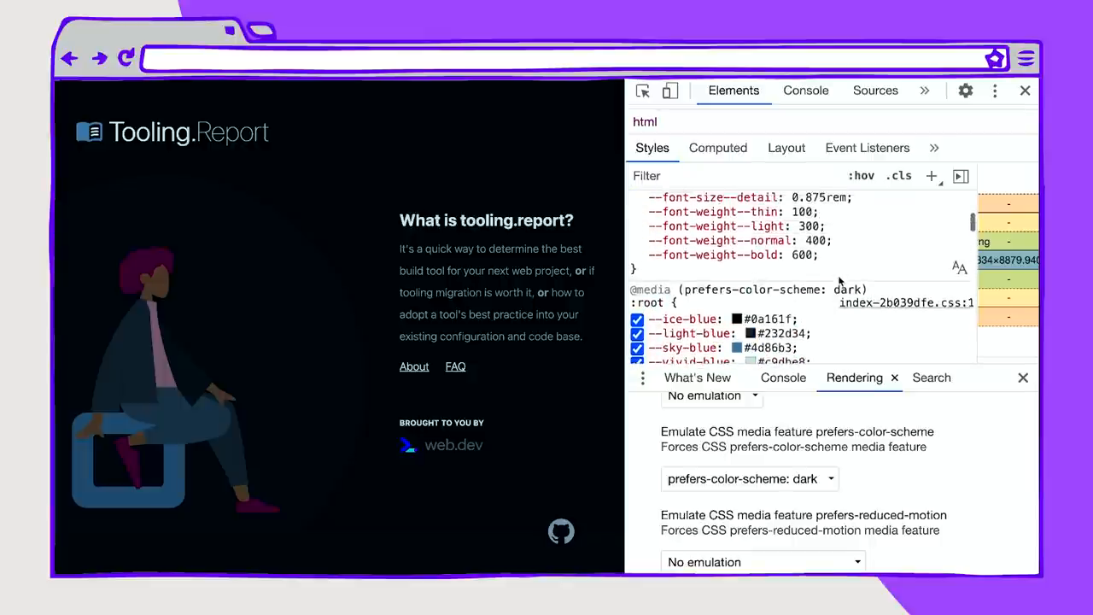
{"action": "scroll", "scroll_direction": "down", "scroll_amount": 3}
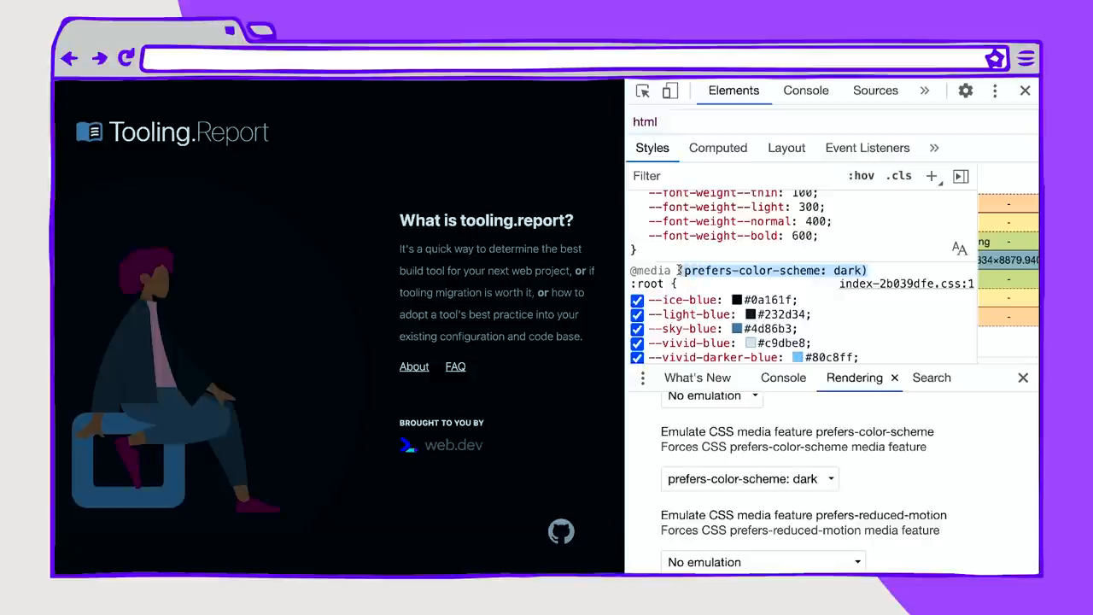
{"action": "left_click", "coordinate": [748, 478]}
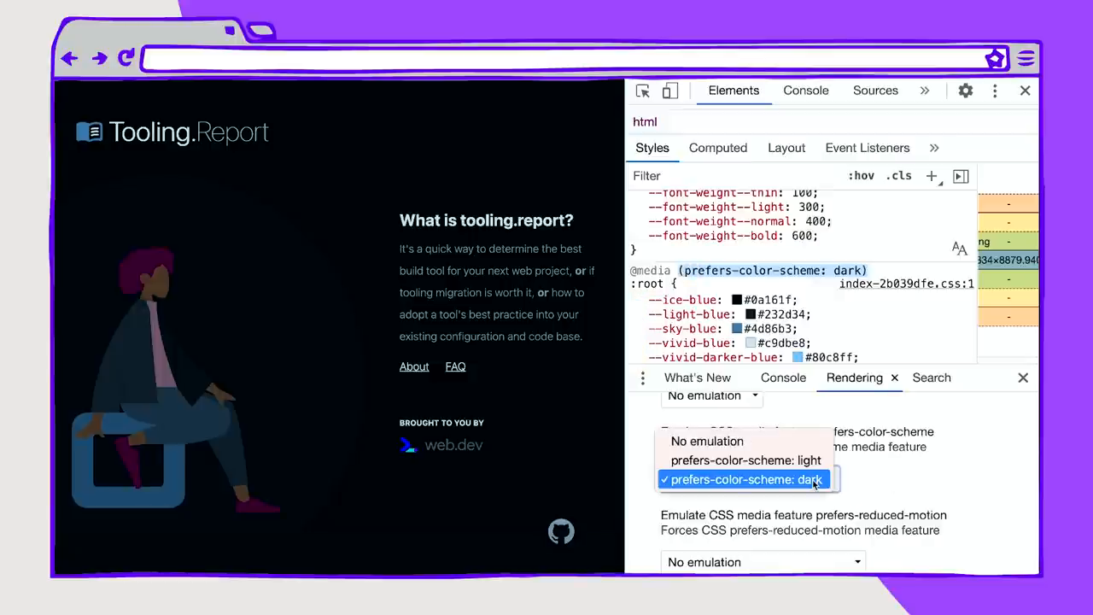
{"action": "left_click", "coordinate": [745, 459]}
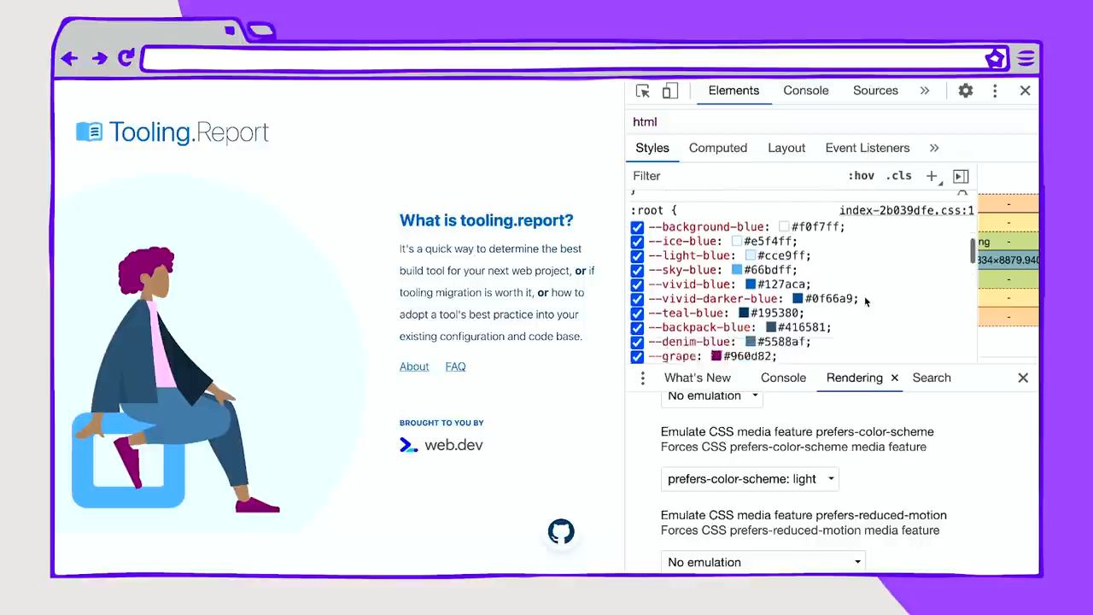
{"action": "scroll", "scroll_direction": "down", "scroll_amount": 3}
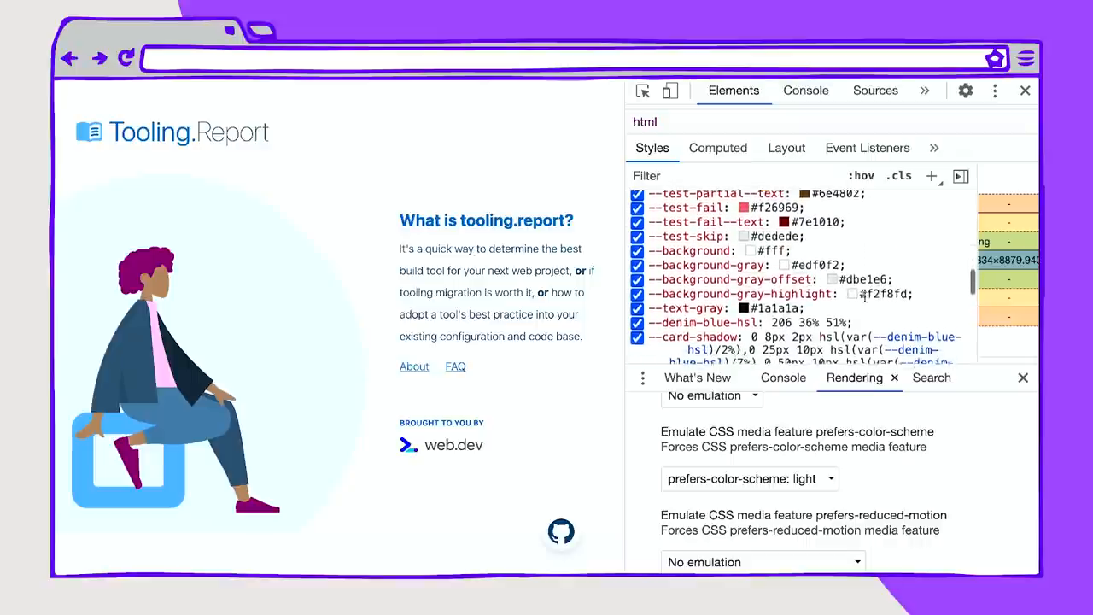
{"action": "scroll", "scroll_direction": "up", "scroll_amount": 3}
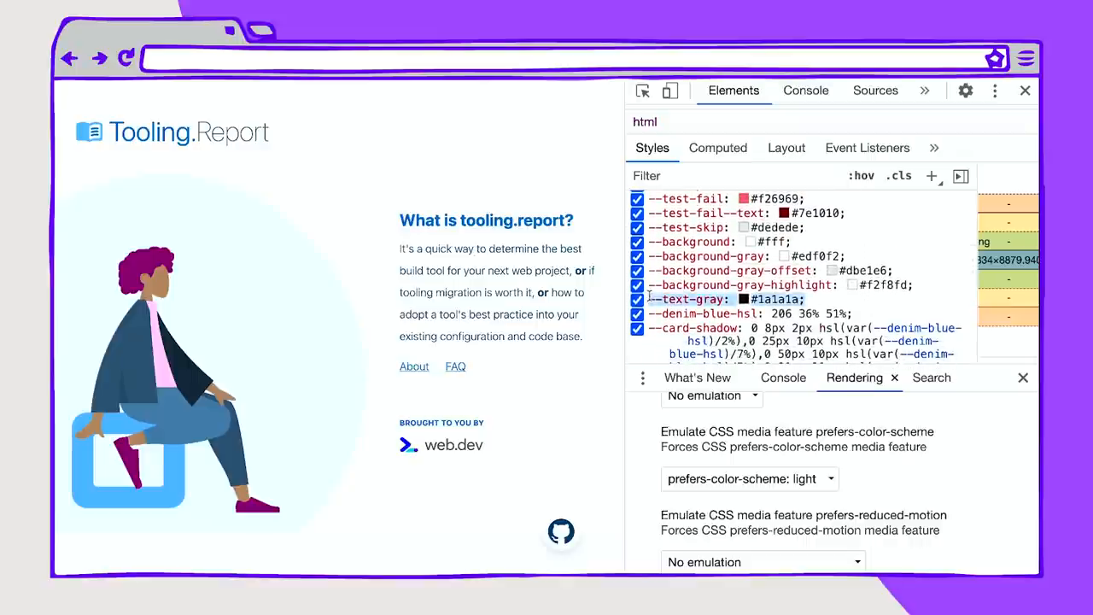
{"action": "left_click", "coordinate": [747, 478]}
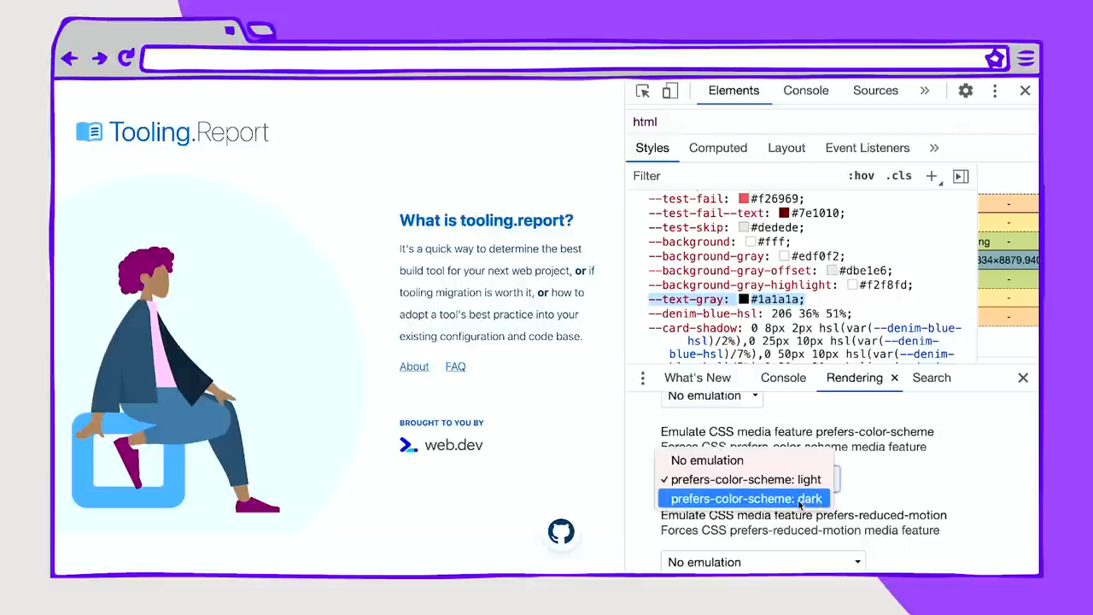
{"action": "left_click", "coordinate": [744, 499]}
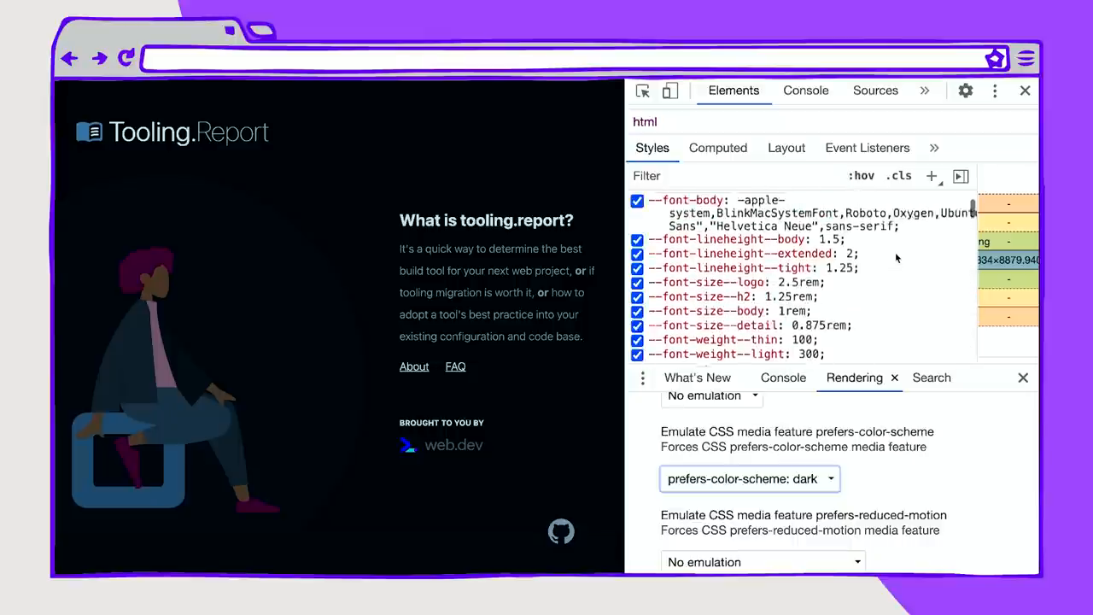
{"action": "scroll", "scroll_direction": "down", "scroll_amount": 3}
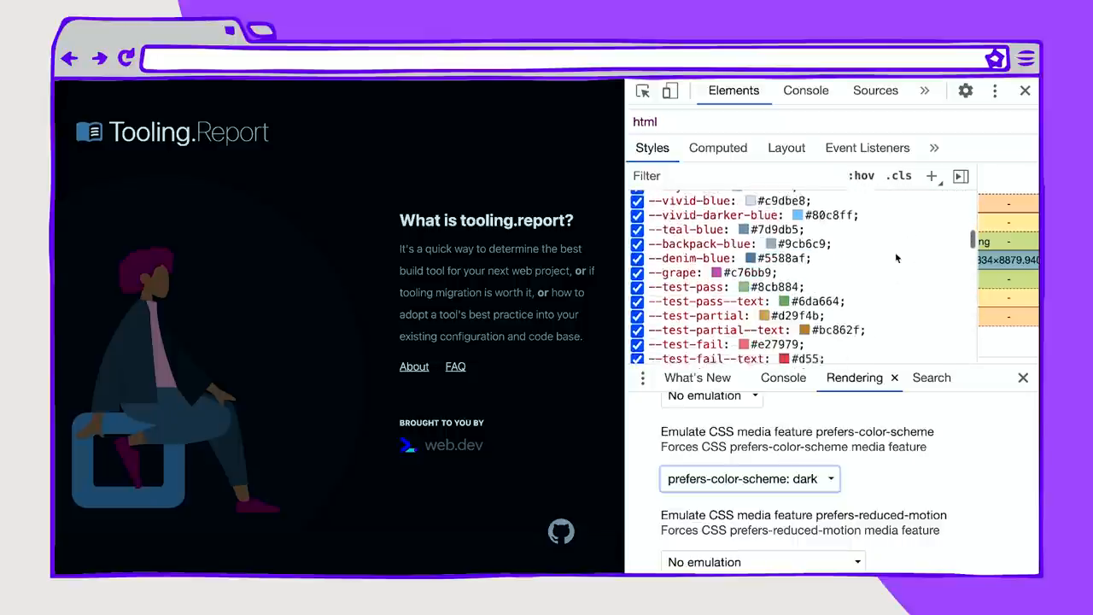
{"action": "scroll", "scroll_direction": "down", "scroll_amount": 3}
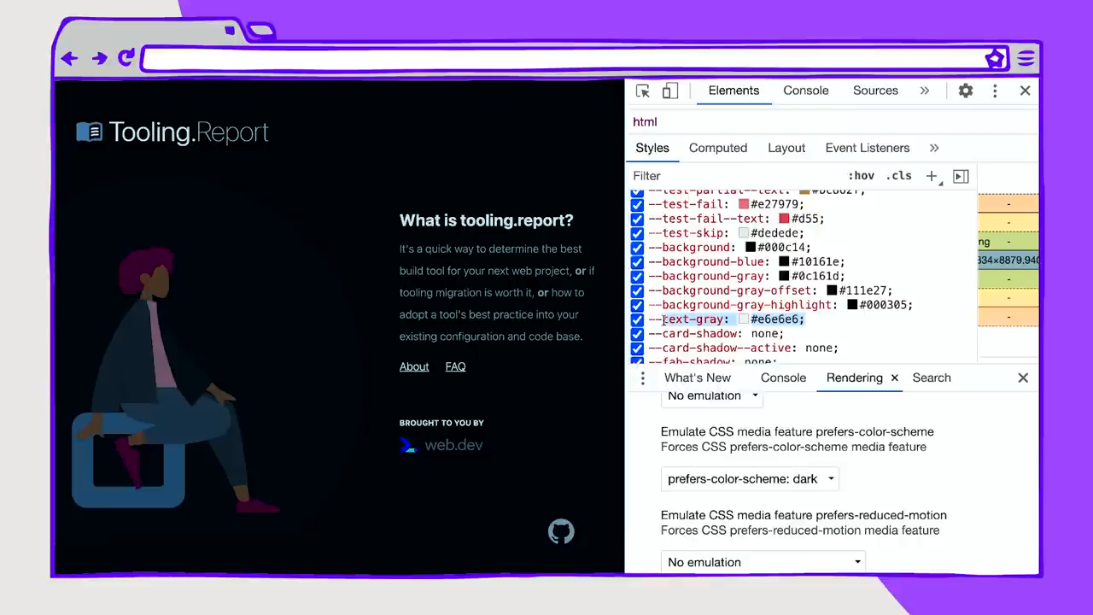
{"action": "mouse_move", "coordinate": [843, 324]}
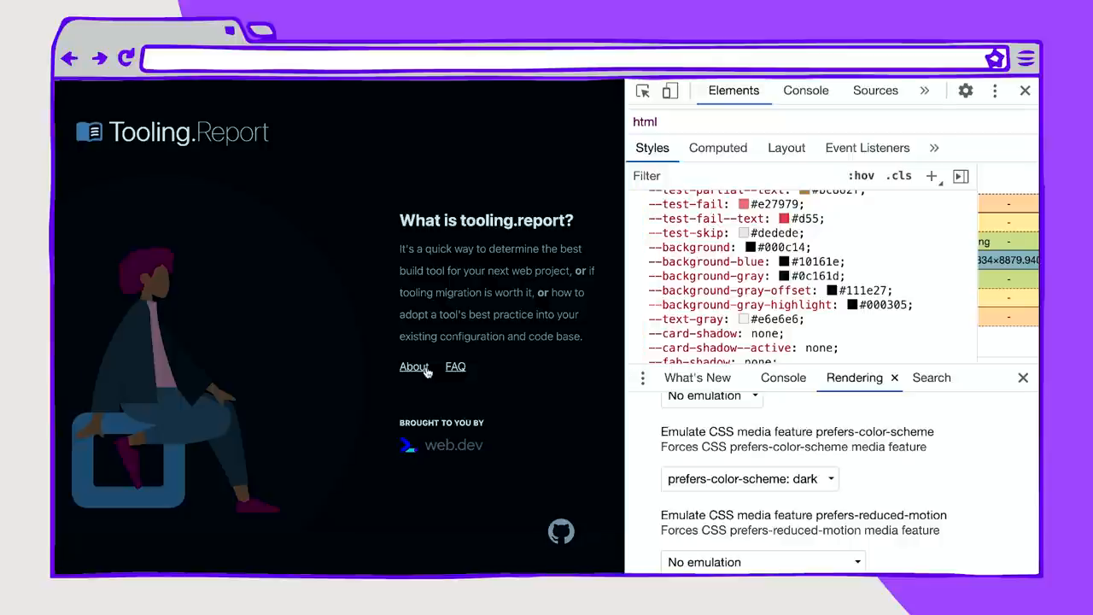
{"action": "scroll", "scroll_direction": "down", "scroll_amount": 3}
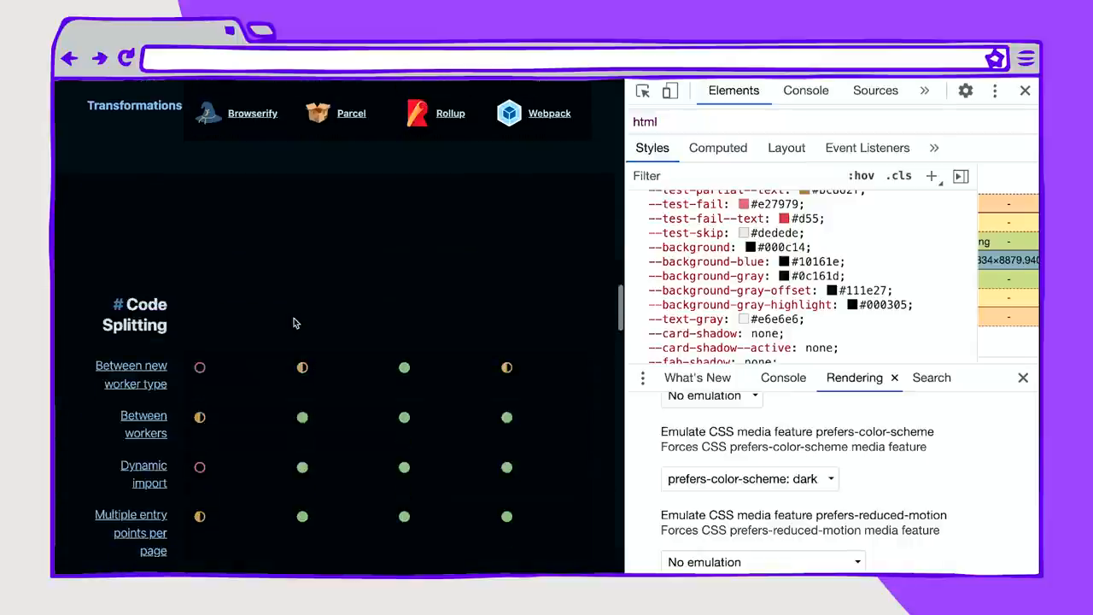
{"action": "scroll", "scroll_direction": "down", "scroll_amount": 3}
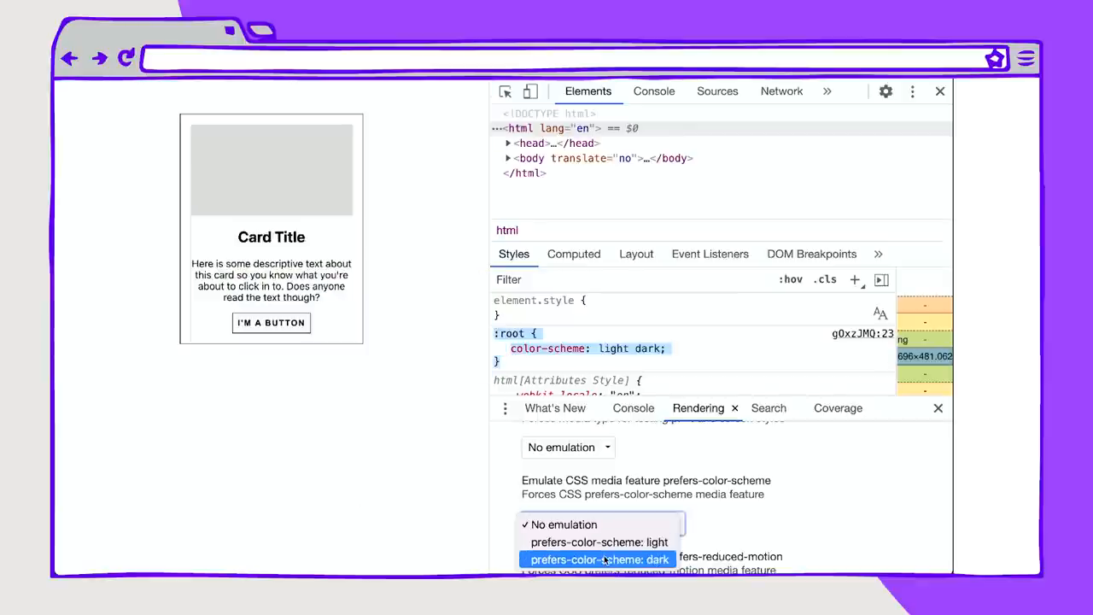
Step: Choose prefers-color-scheme: dark so the card demo restyles its card colours
{"action": "left_click", "coordinate": [598, 558]}
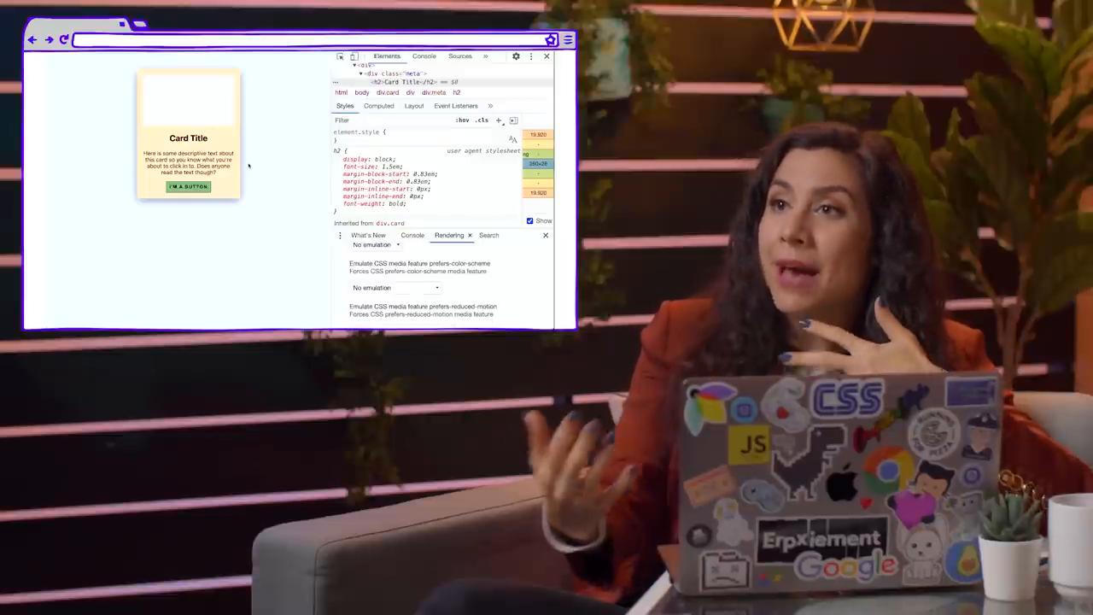
Step: Choose prefers-color-scheme: dark from the emulation dropdown for the card demo
{"action": "left_click", "coordinate": [397, 287]}
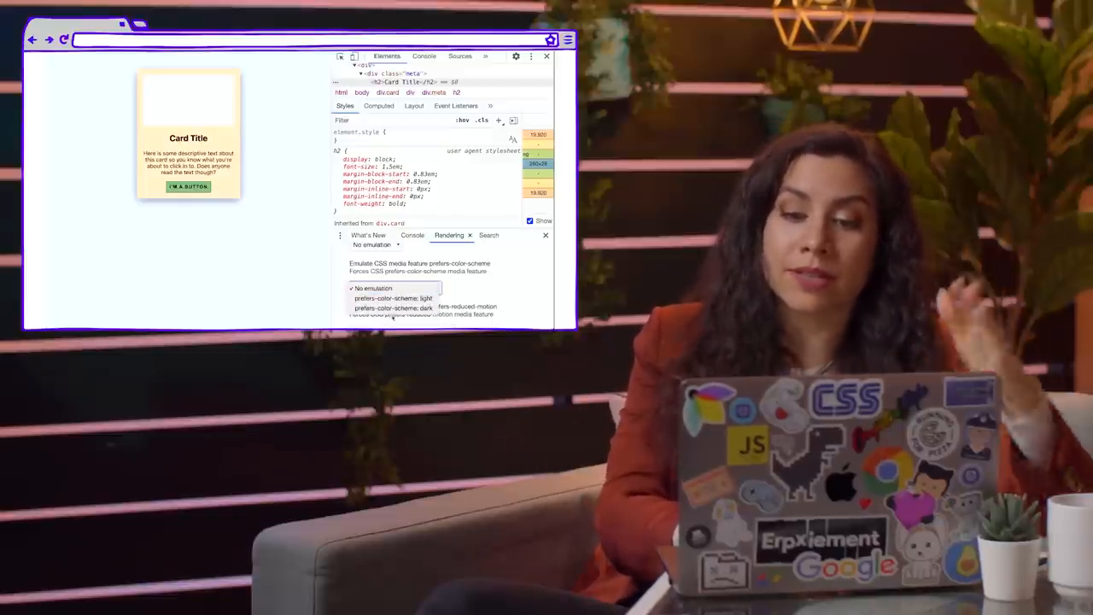
{"action": "left_click", "coordinate": [393, 307]}
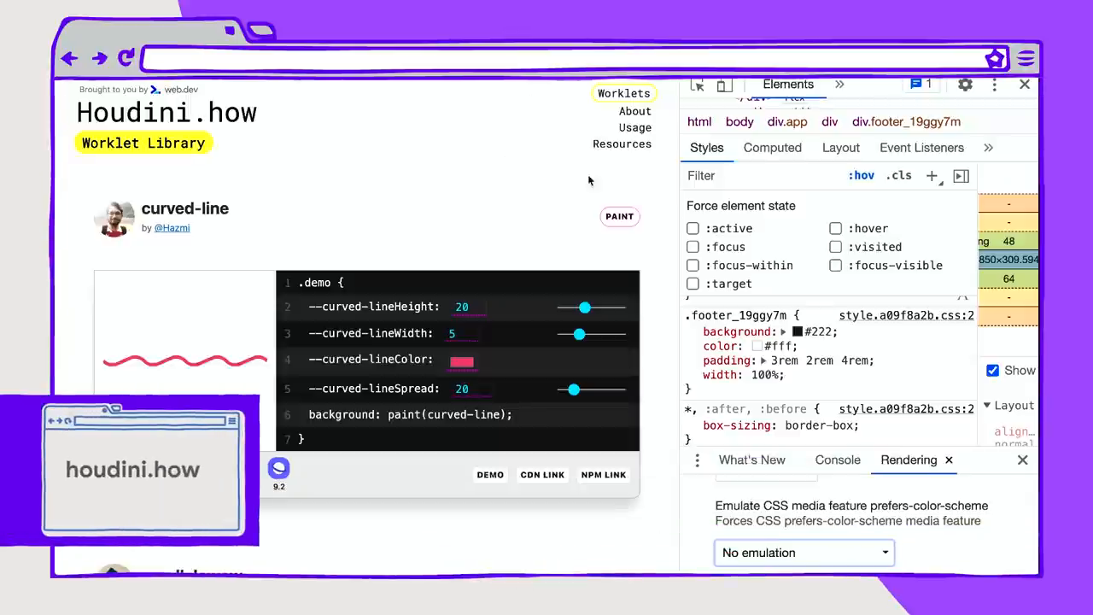
{"action": "mouse_move", "coordinate": [663, 273]}
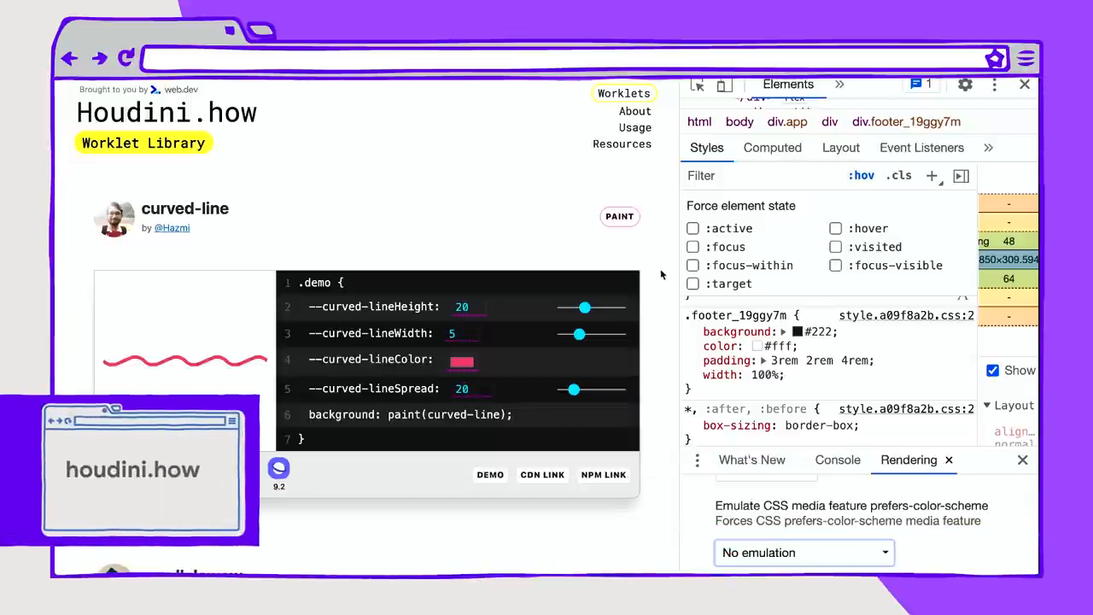
Step: Scroll houdini.how's worklets and raise a demo's border-radius-reverse slider to 20
{"action": "scroll", "scroll_direction": "down", "scroll_amount": 3}
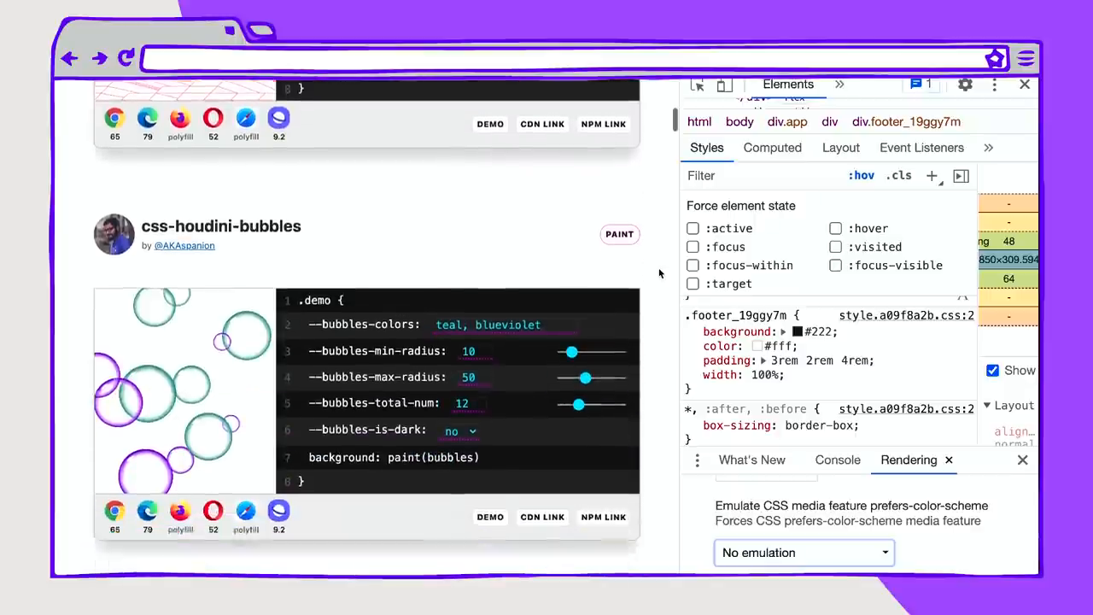
{"action": "scroll", "scroll_direction": "down", "scroll_amount": 3}
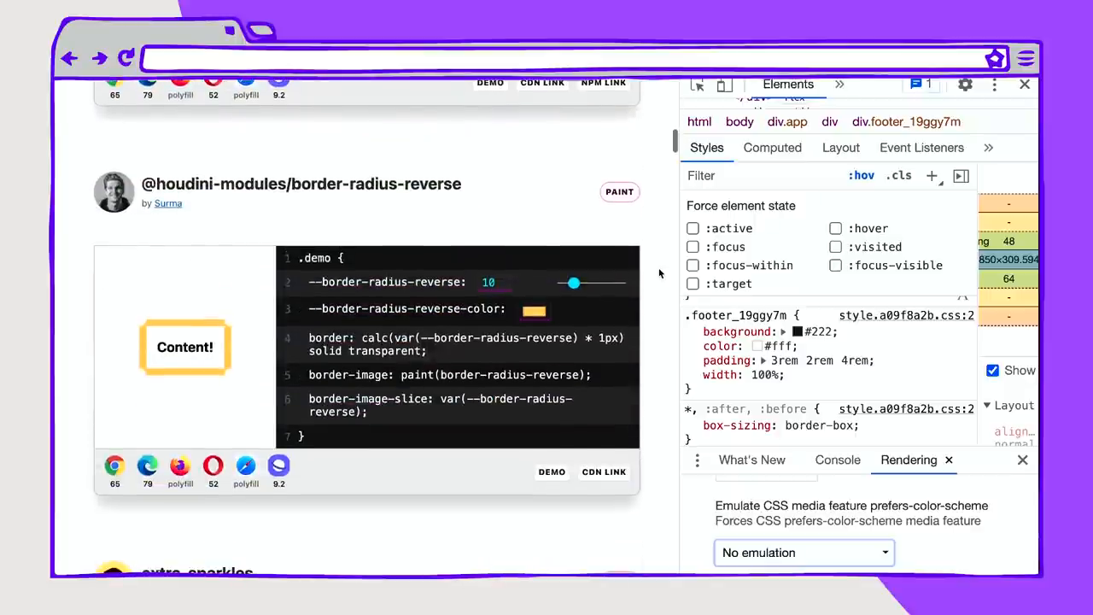
{"action": "left_click_drag", "start_coordinate": [572, 282], "coordinate": [584, 277]}
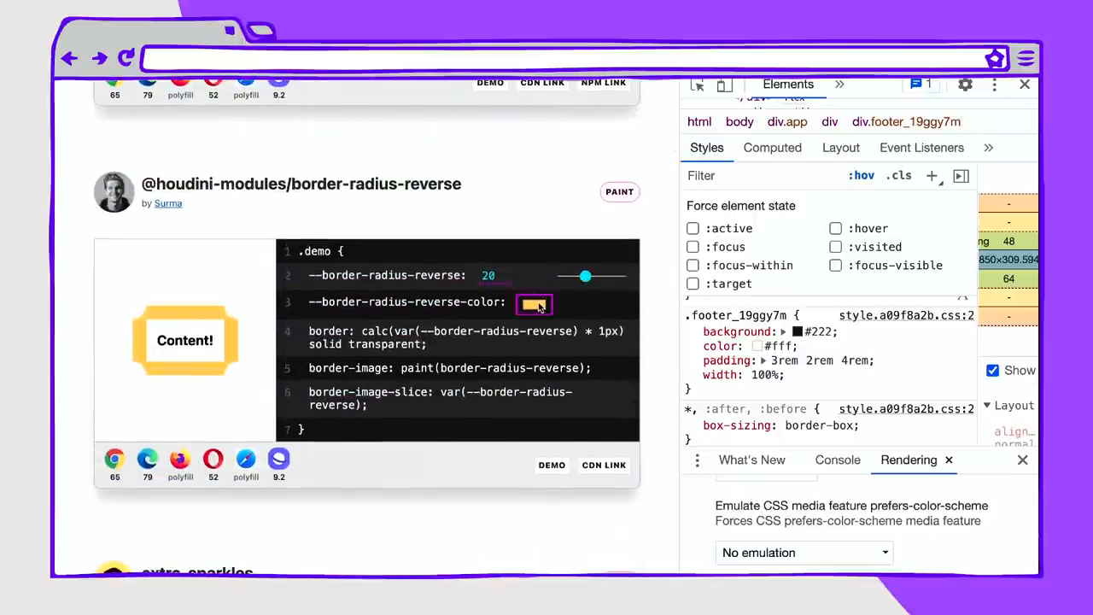
{"action": "left_click", "coordinate": [534, 304]}
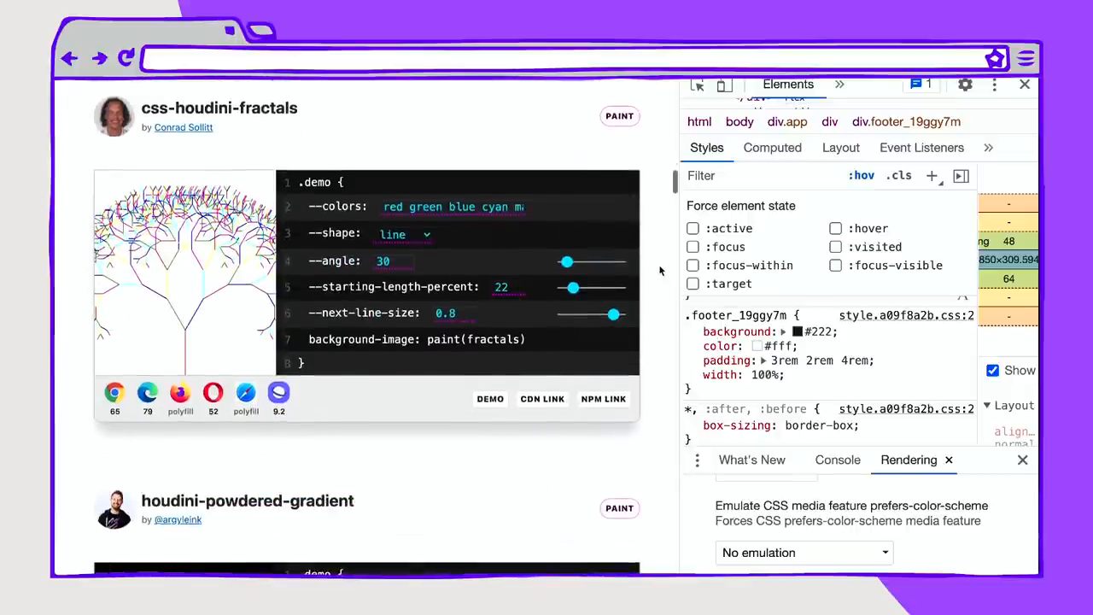
Step: Emulate prefers-color-scheme: dark so houdini.how renders its dark theme from the top
{"action": "left_click", "coordinate": [802, 553]}
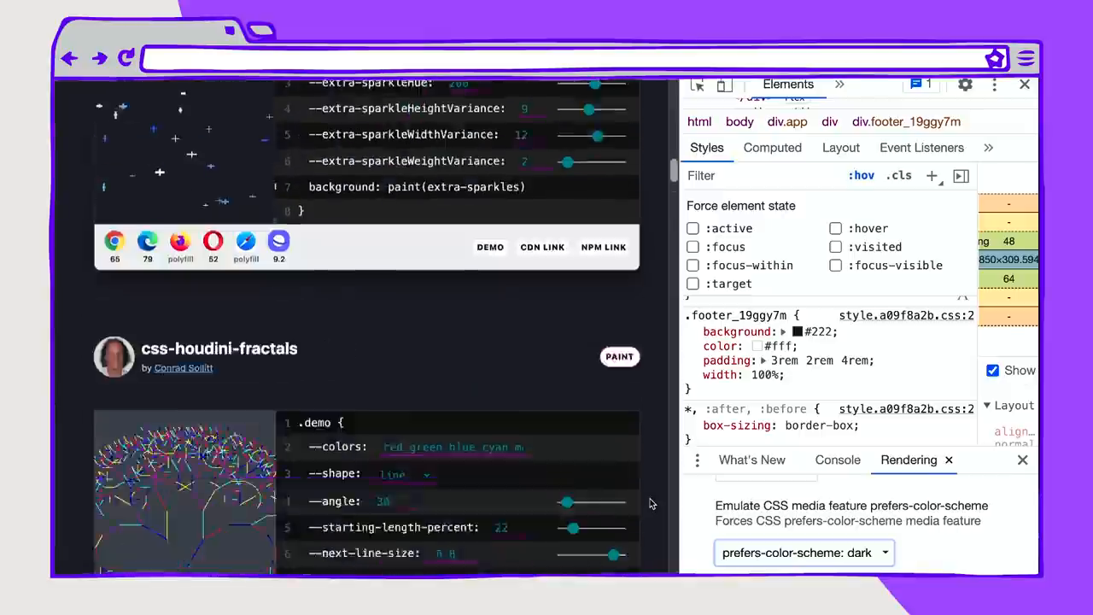
{"action": "scroll", "scroll_direction": "up", "scroll_amount": 3}
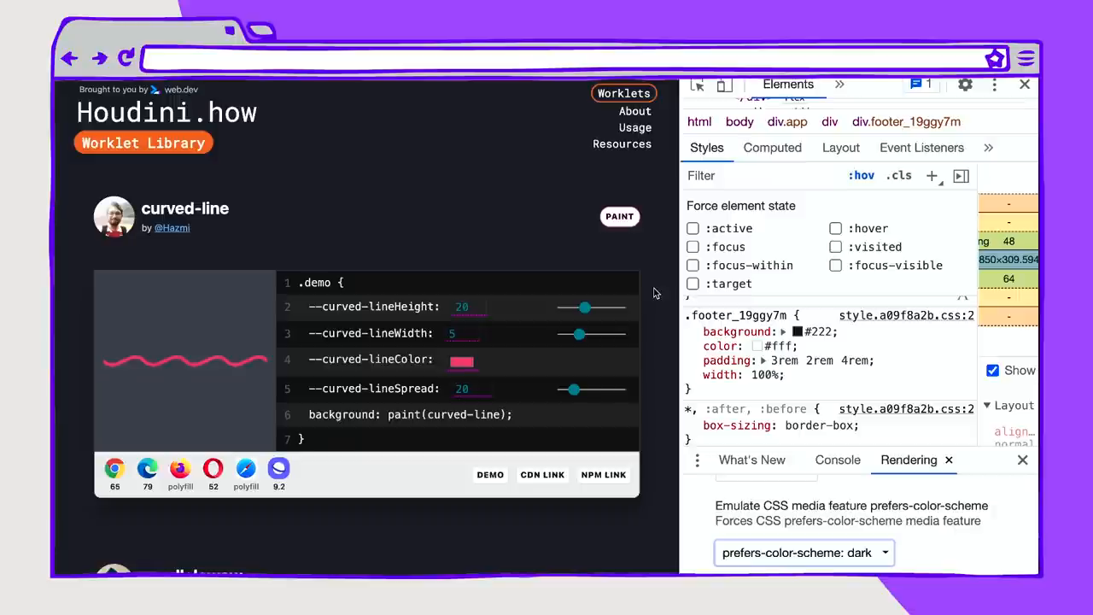
{"action": "mouse_move", "coordinate": [621, 144]}
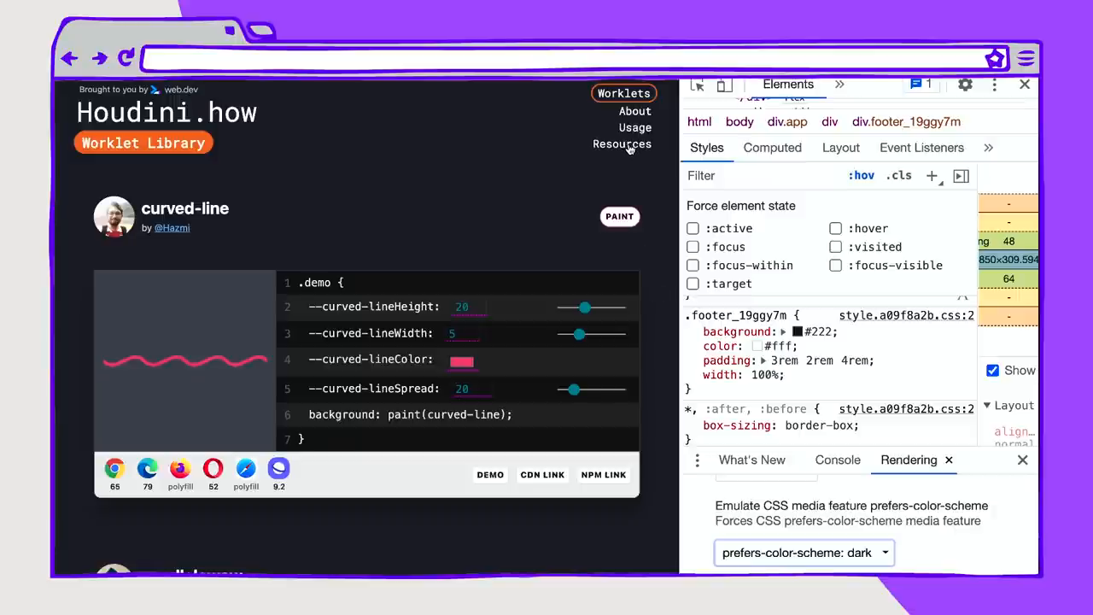
Step: Inspect a Links & Resources card and replace its hover transform with background-color: slategray
{"action": "left_click", "coordinate": [622, 144]}
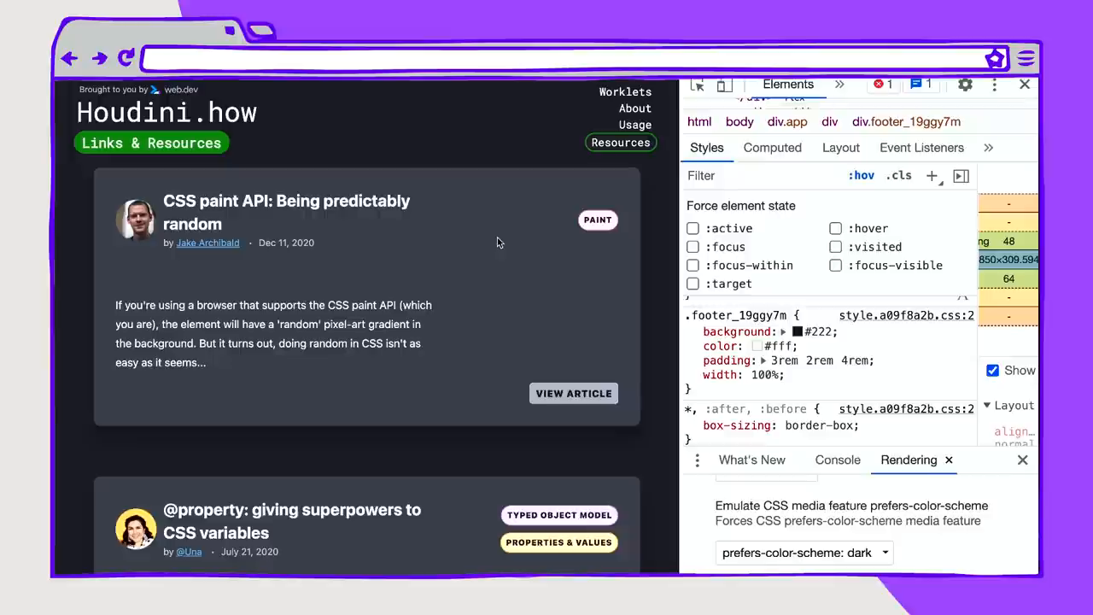
{"action": "right_click", "coordinate": [498, 243]}
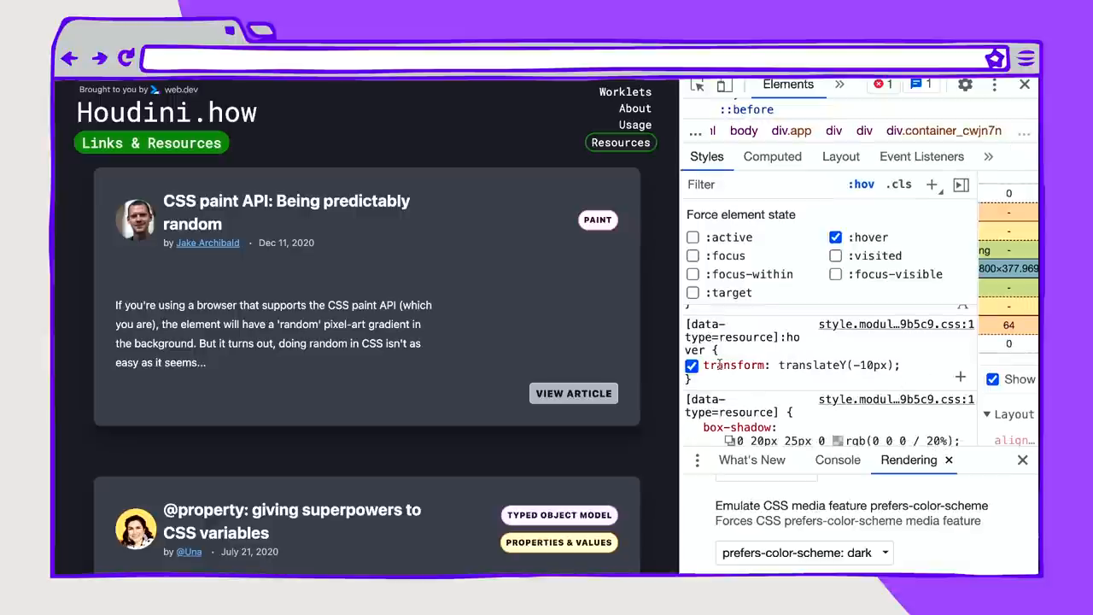
{"action": "left_click", "coordinate": [692, 366]}
{"action": "type", "text": "background-color"}
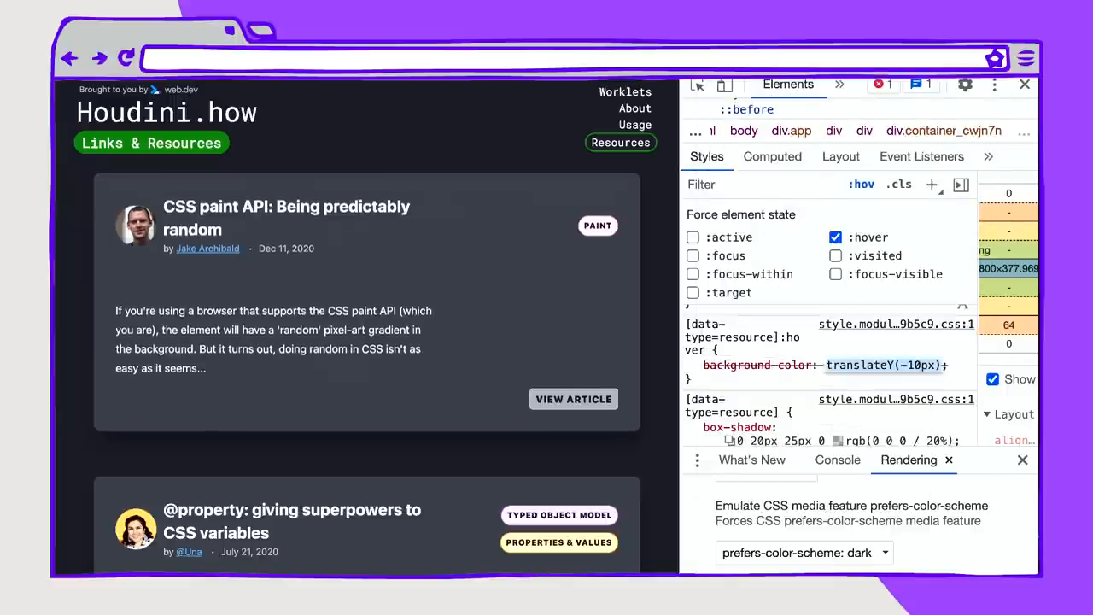
{"action": "left_click", "coordinate": [885, 366]}
{"action": "type", "text": "slategray"}
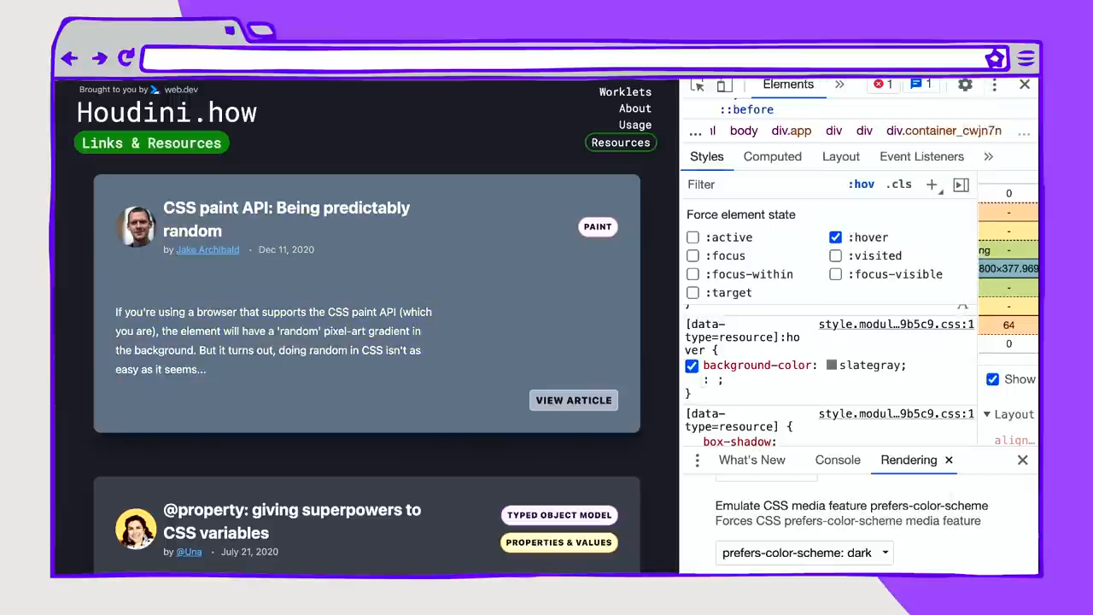
Step: Add transition: background-color 0.25s to the hover rule and scroll the cards to test the fade
{"action": "left_click", "coordinate": [691, 365]}
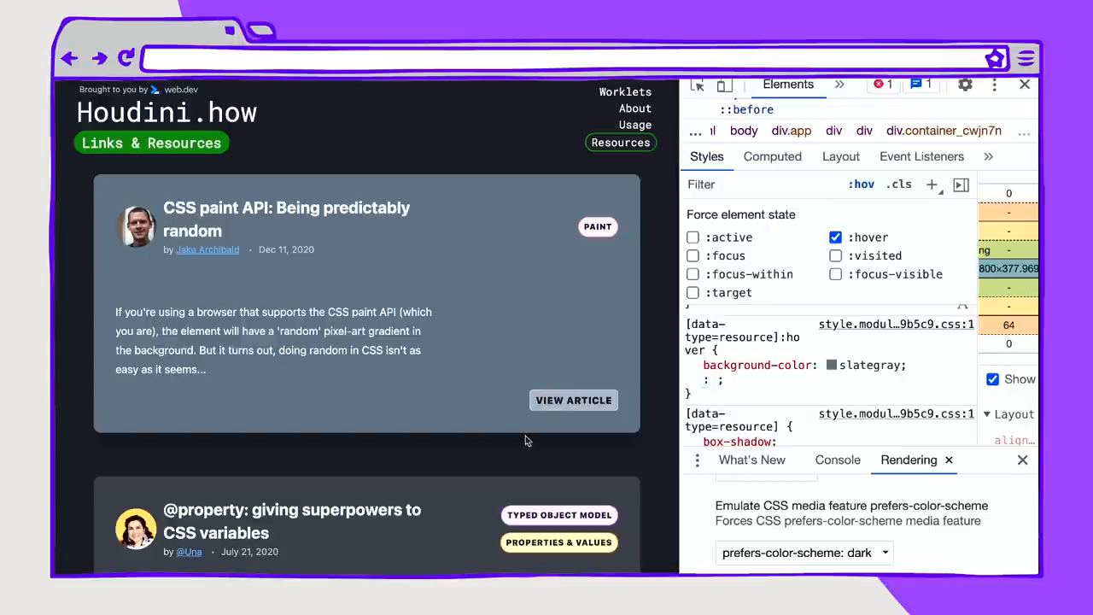
{"action": "scroll", "scroll_direction": "down", "scroll_amount": 3}
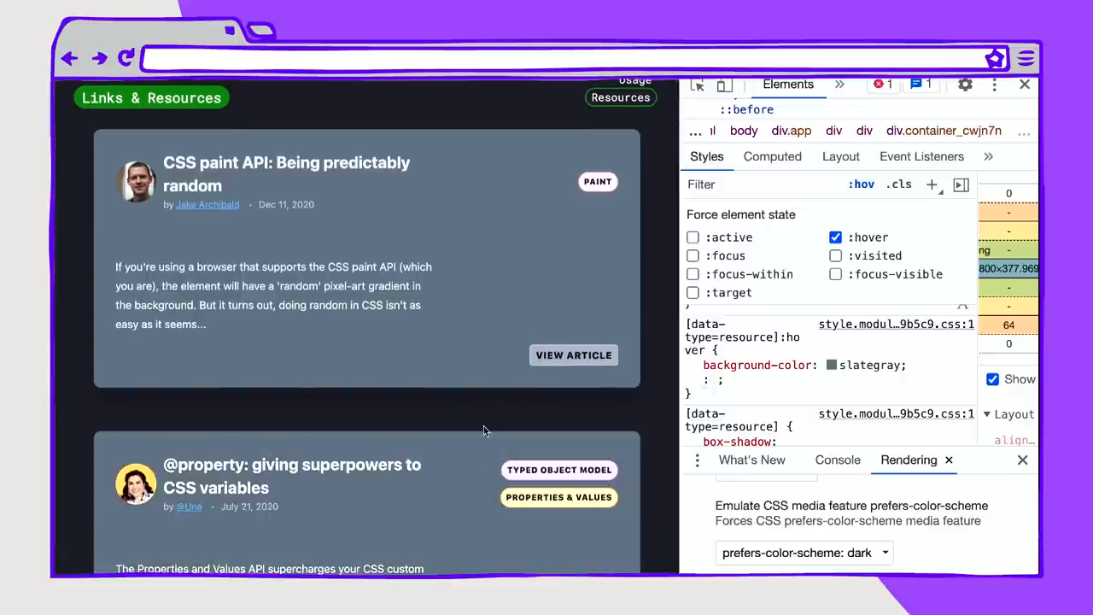
{"action": "scroll", "scroll_direction": "down", "scroll_amount": 3}
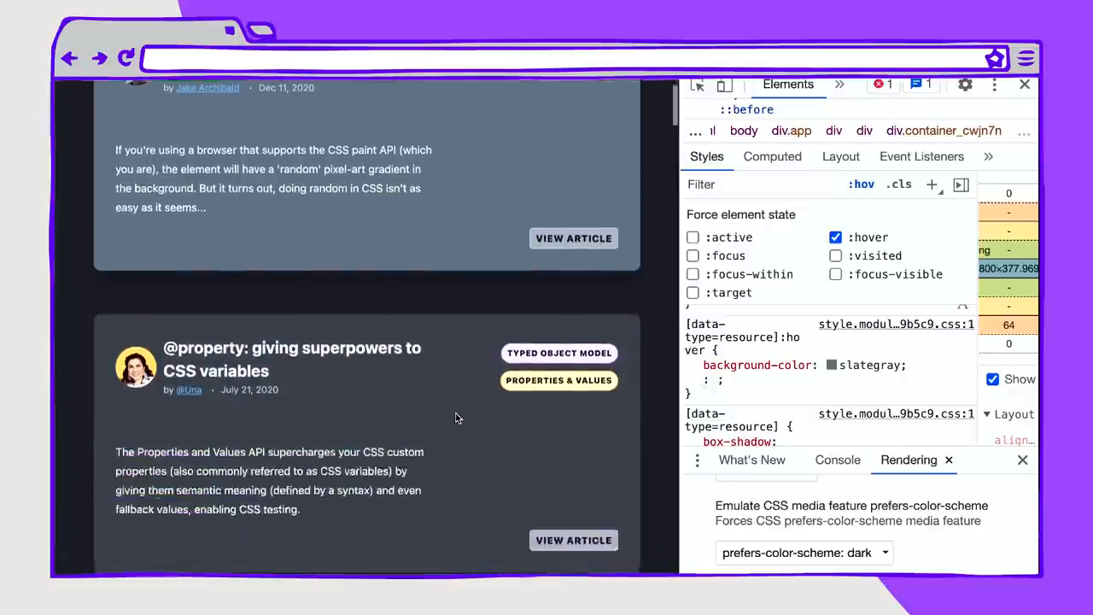
{"action": "scroll", "scroll_direction": "up", "scroll_amount": 3}
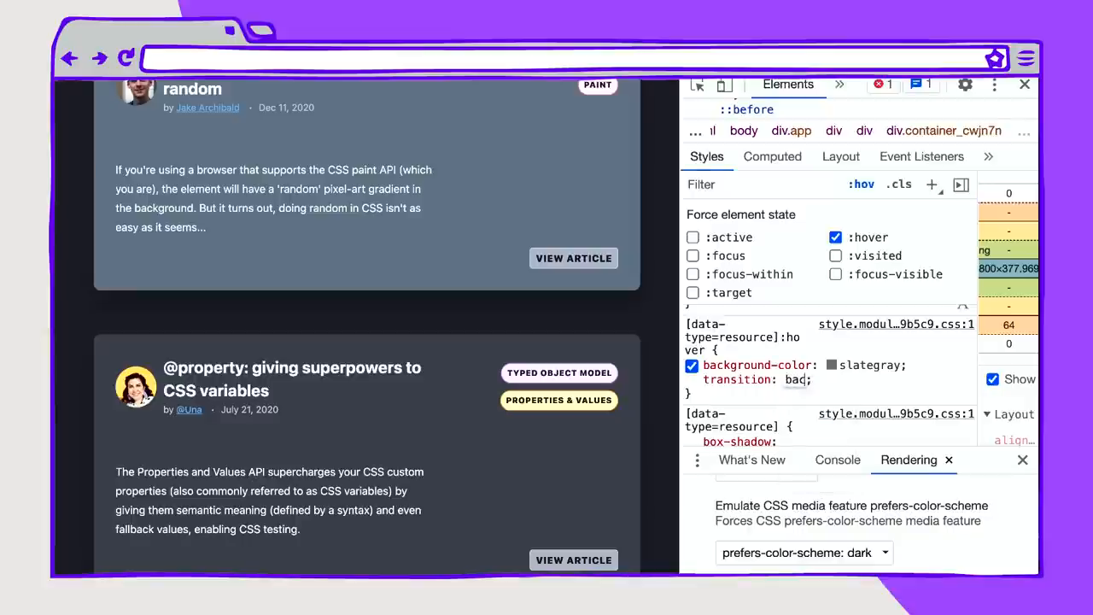
{"action": "type", "text": "background-color 0.25s"}
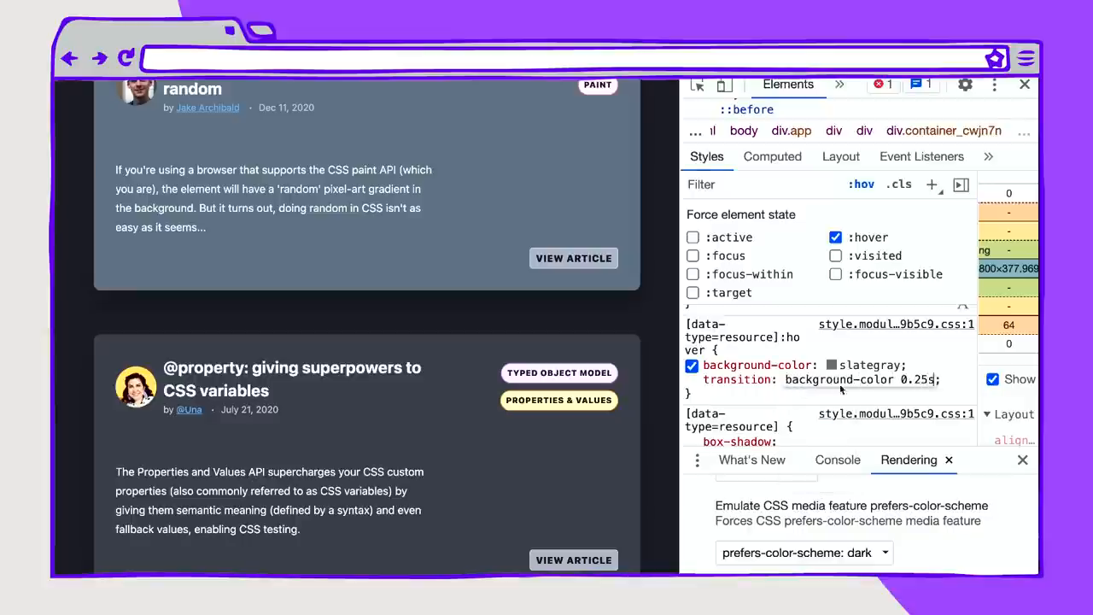
{"action": "scroll", "scroll_direction": "down", "scroll_amount": 3}
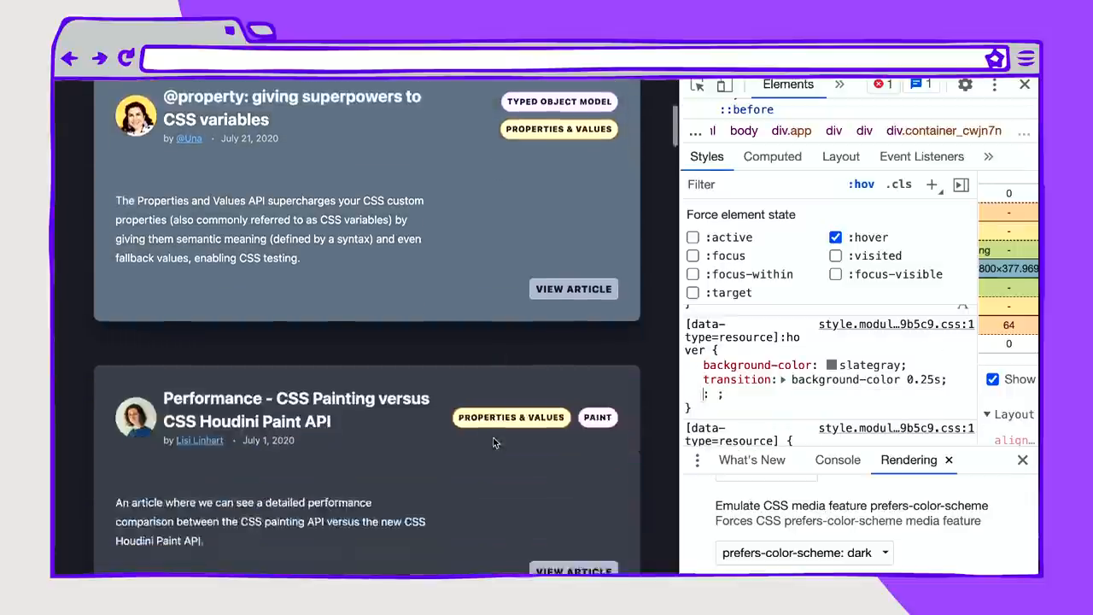
{"action": "scroll", "scroll_direction": "down", "scroll_amount": 3}
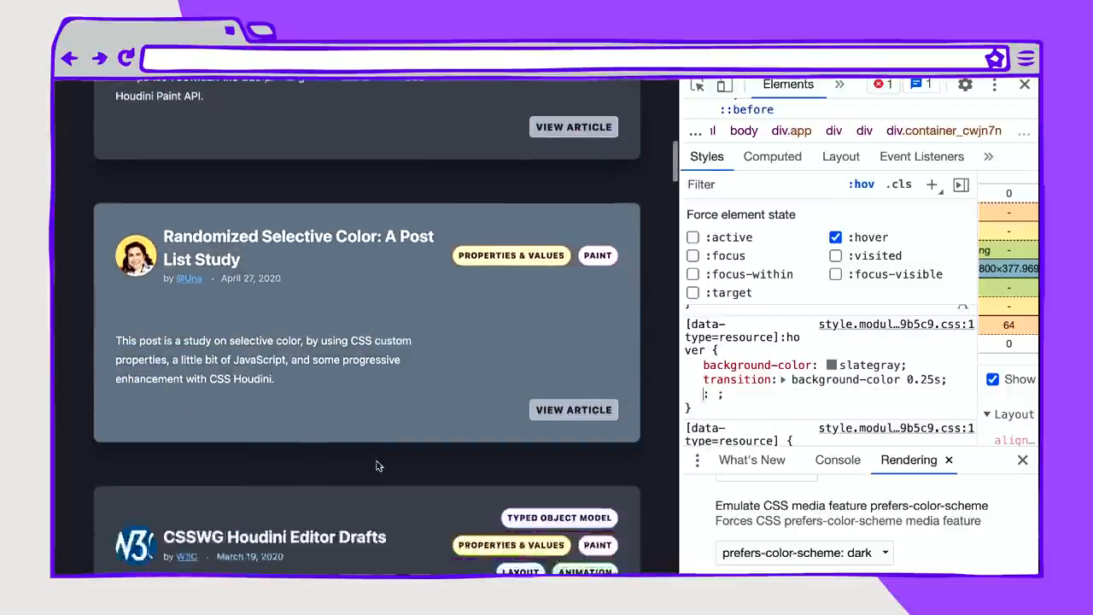
{"action": "scroll", "scroll_direction": "down", "scroll_amount": 3}
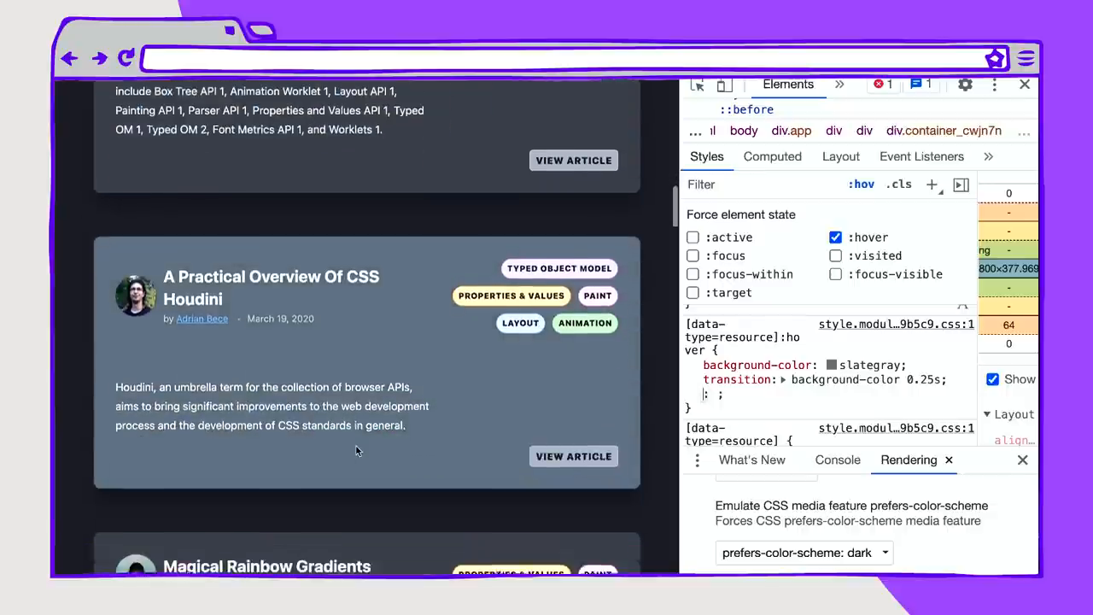
{"action": "scroll", "scroll_direction": "down", "scroll_amount": 3}
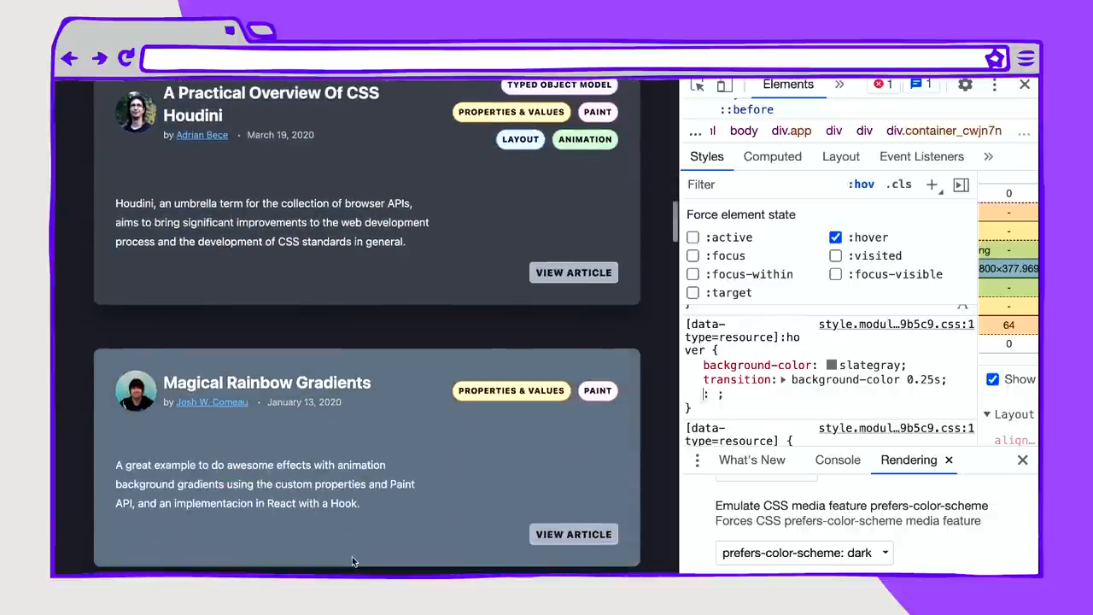
{"action": "scroll", "scroll_direction": "up", "scroll_amount": 3}
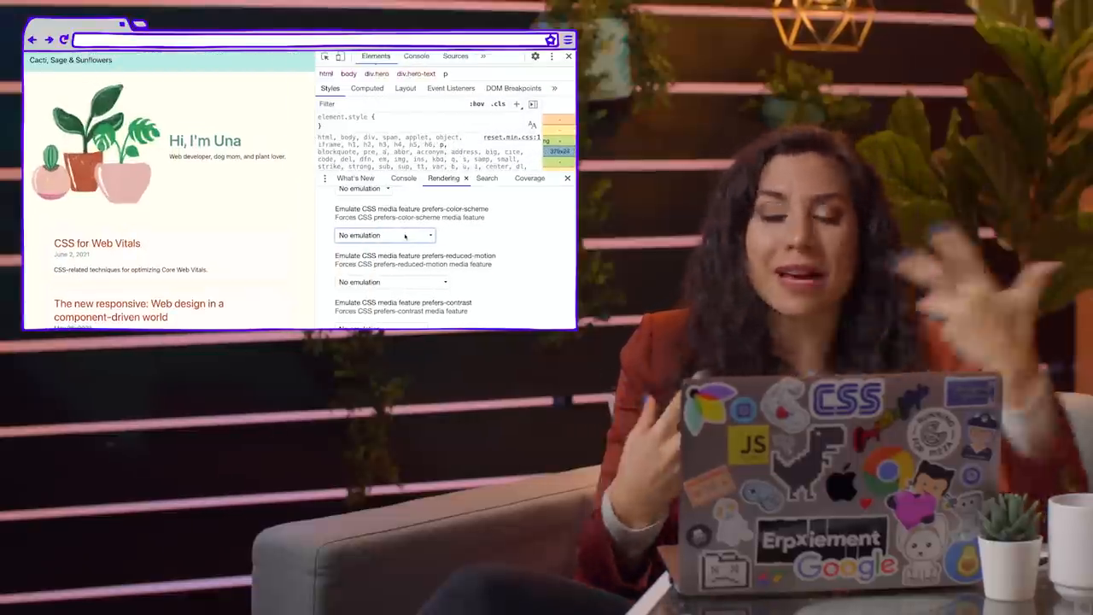
Step: Emulate prefers-color-scheme: dark on the personal site and scroll to its article cards
{"action": "left_click", "coordinate": [383, 236]}
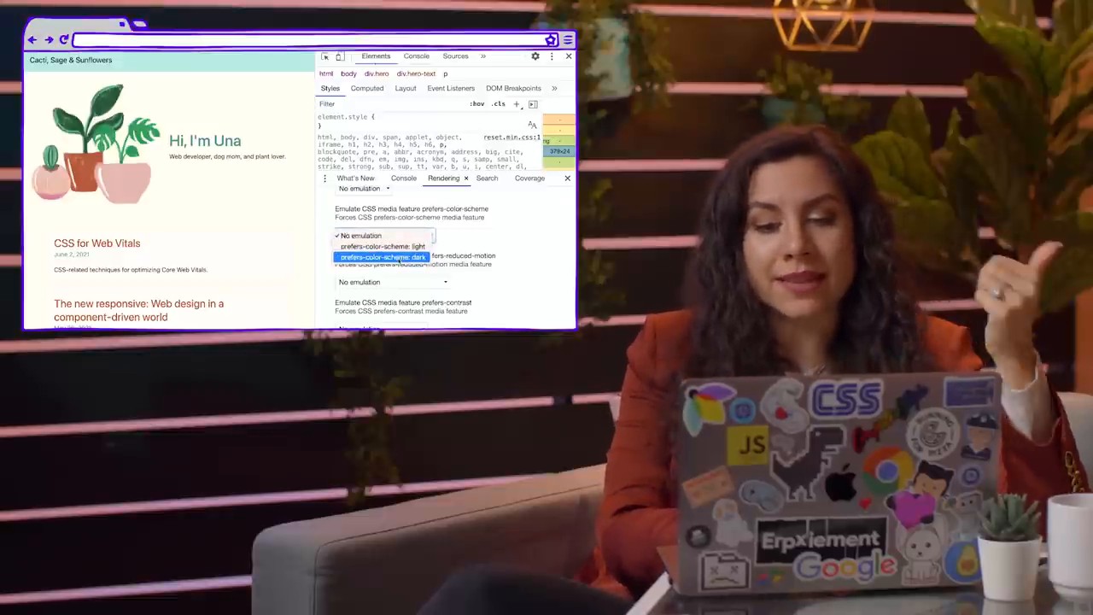
{"action": "left_click", "coordinate": [382, 256]}
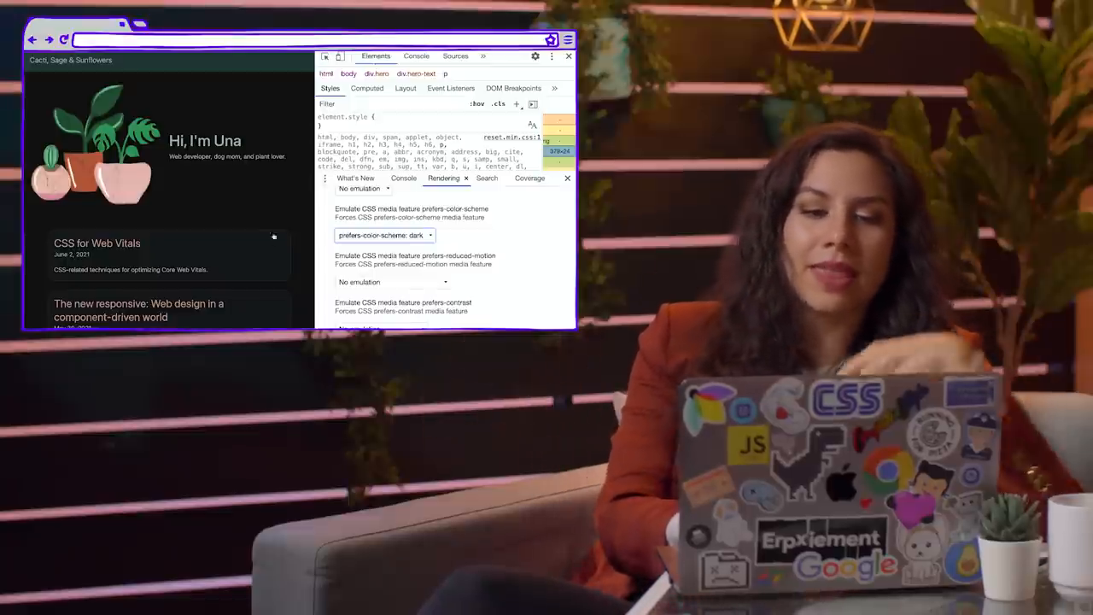
{"action": "scroll", "scroll_direction": "down", "scroll_amount": 3}
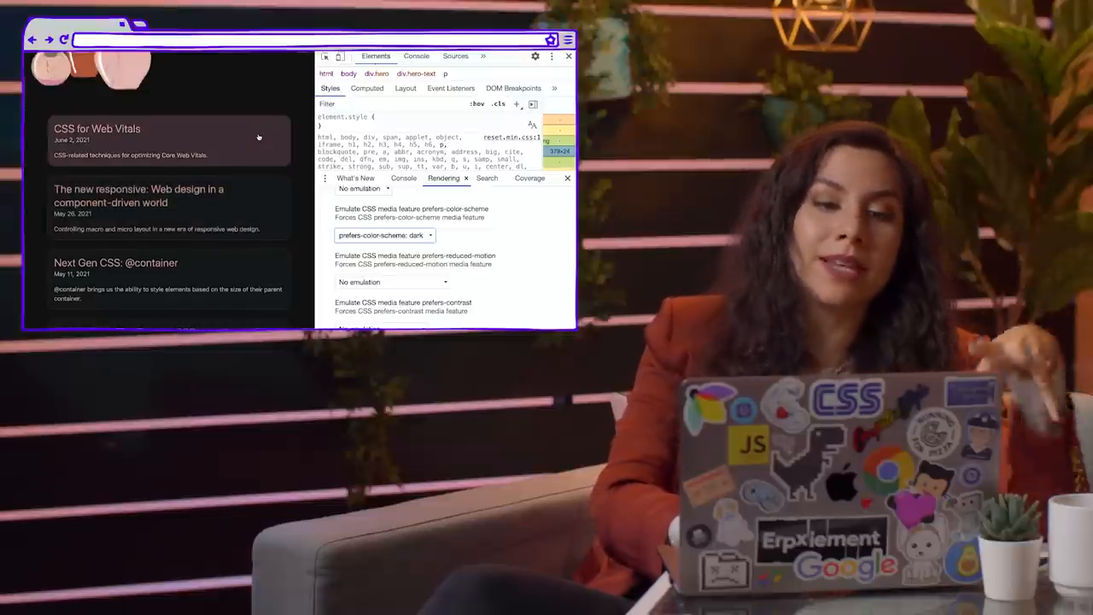
{"action": "scroll", "scroll_direction": "up", "scroll_amount": 3}
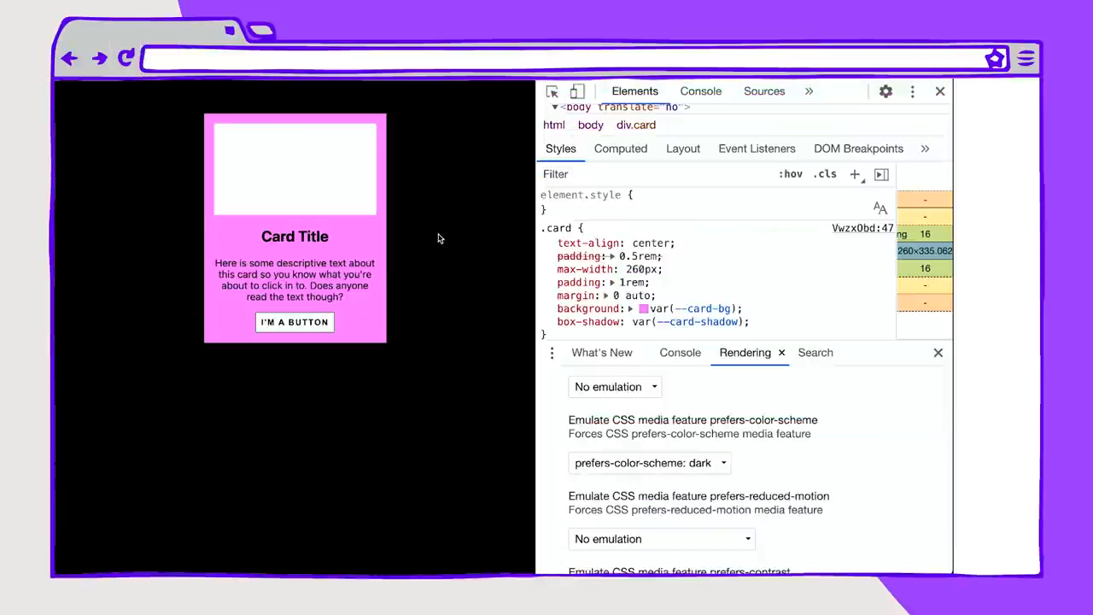
{"action": "mouse_move", "coordinate": [452, 260]}
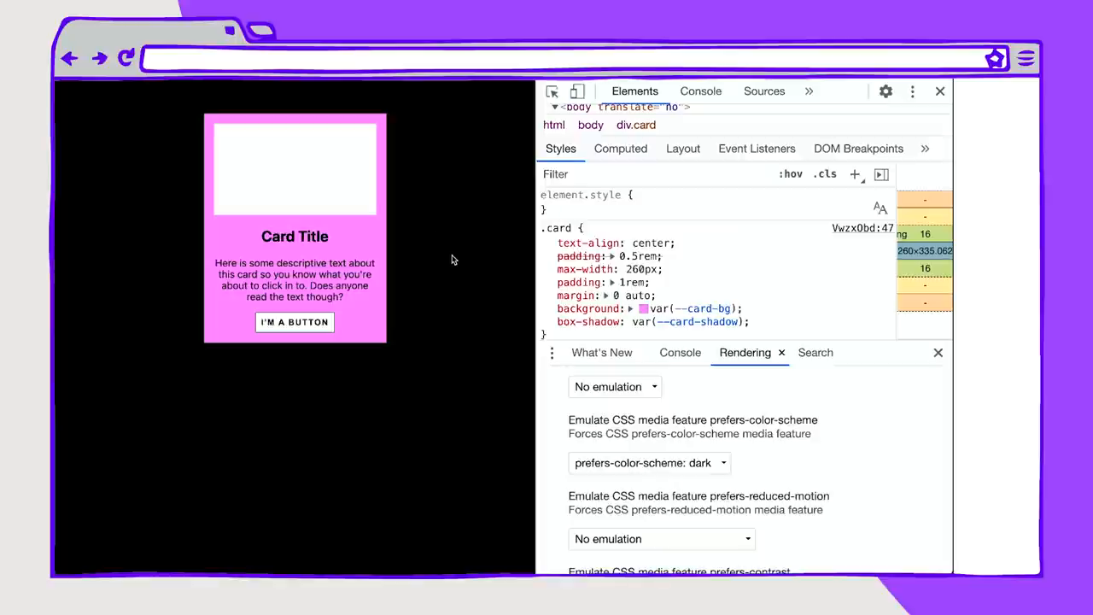
Step: Reveal the .card background colour, soften its pink in the picker, and return emulation to dark
{"action": "left_click", "coordinate": [642, 308]}
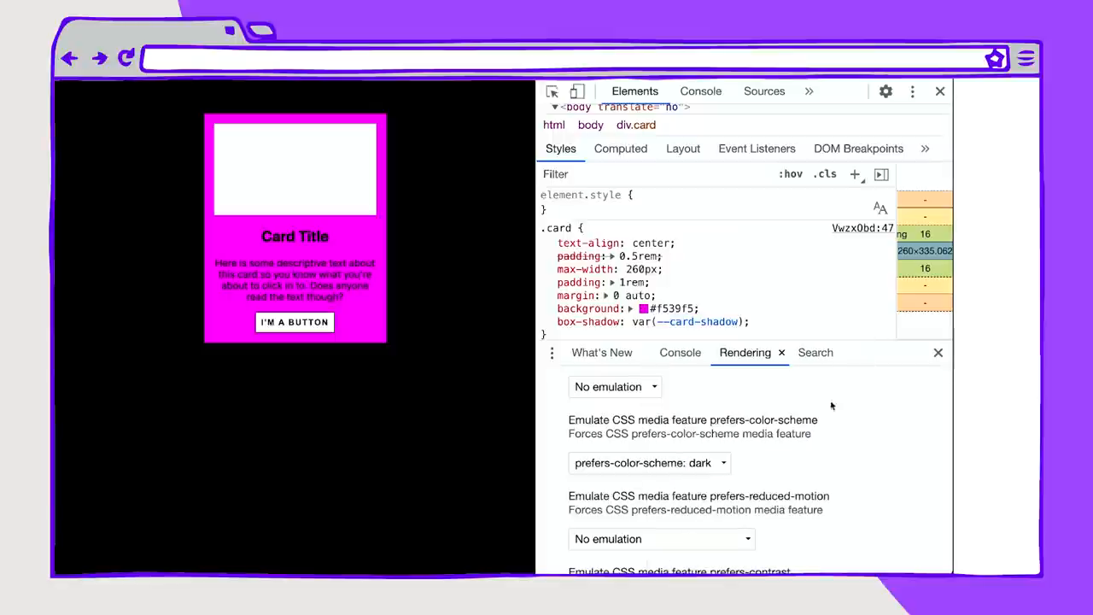
{"action": "mouse_move", "coordinate": [435, 303]}
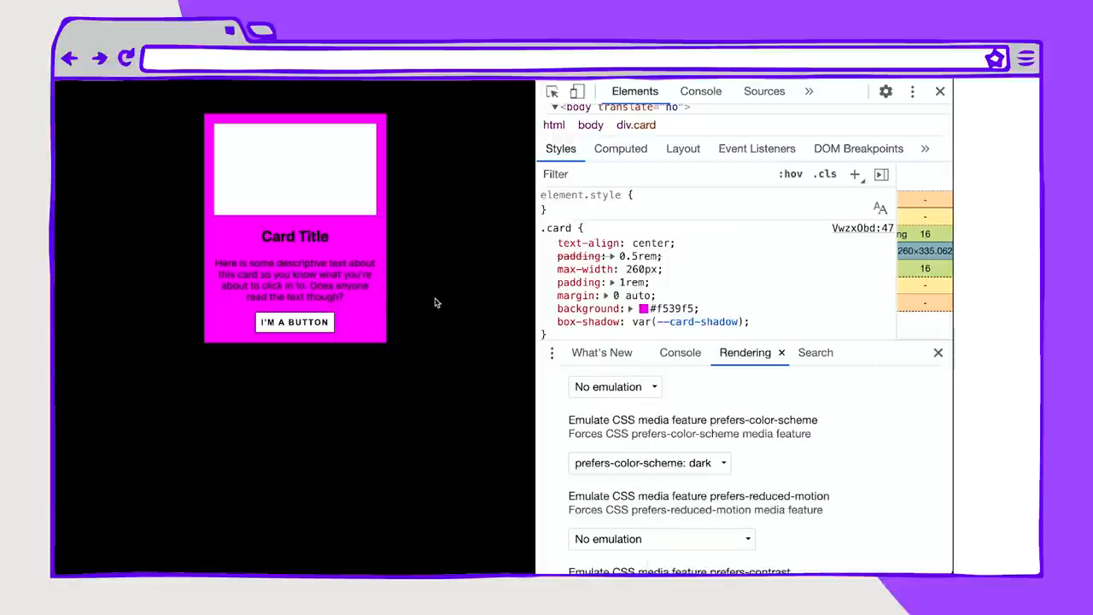
{"action": "left_click", "coordinate": [647, 461]}
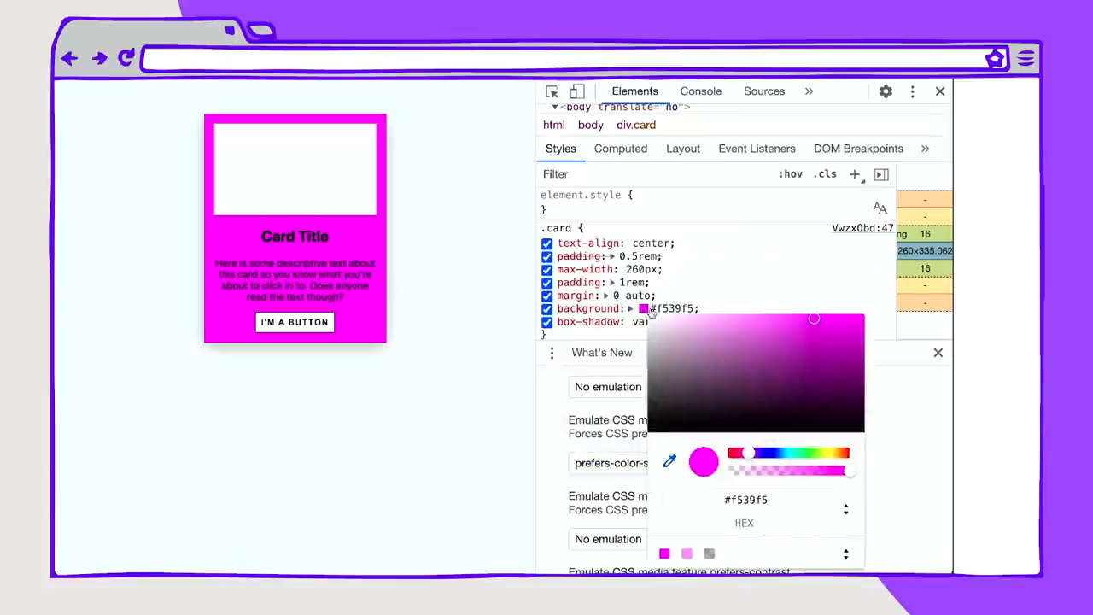
{"action": "left_click_drag", "start_coordinate": [815, 317], "coordinate": [751, 311]}
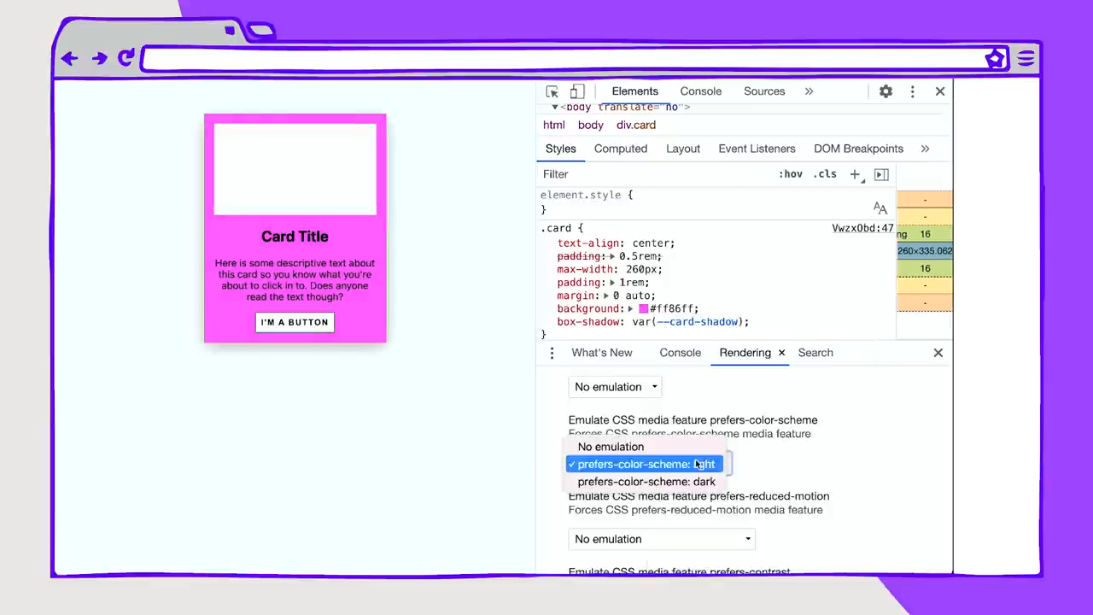
{"action": "left_click", "coordinate": [645, 481]}
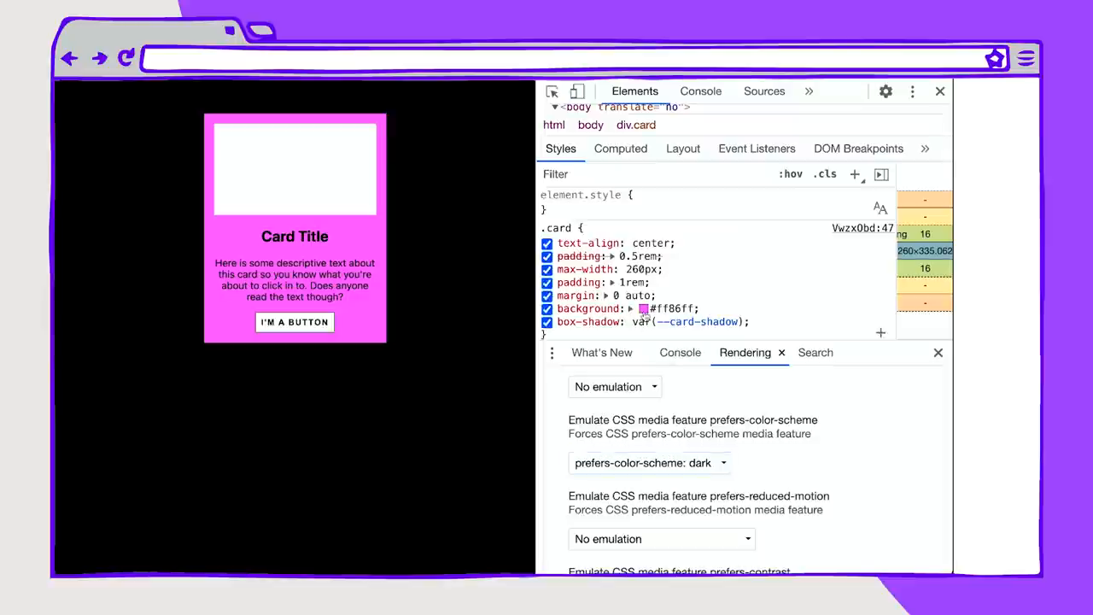
Step: Desaturate the card background in the colour picker to a muted purple #956495
{"action": "left_click", "coordinate": [638, 308]}
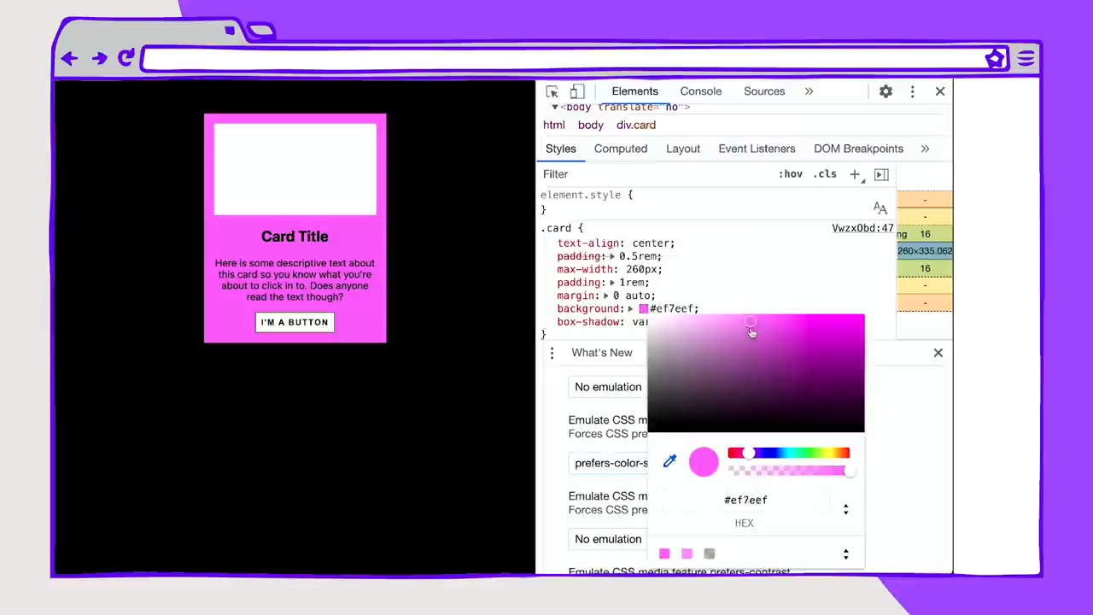
{"action": "left_click_drag", "start_coordinate": [751, 323], "coordinate": [719, 365]}
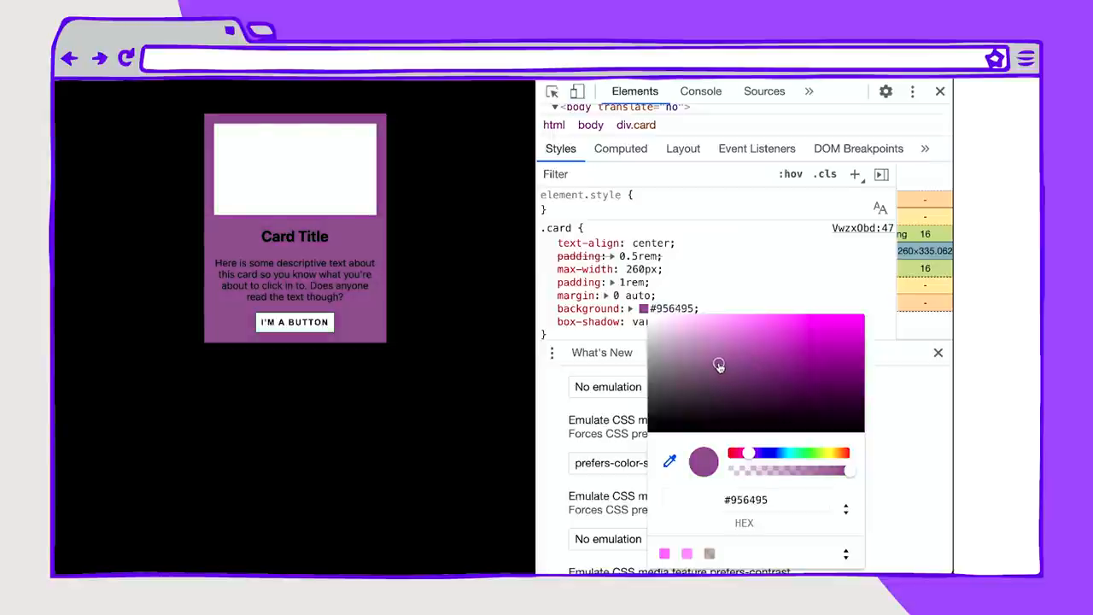
{"action": "left_click_drag", "start_coordinate": [720, 365], "coordinate": [715, 357]}
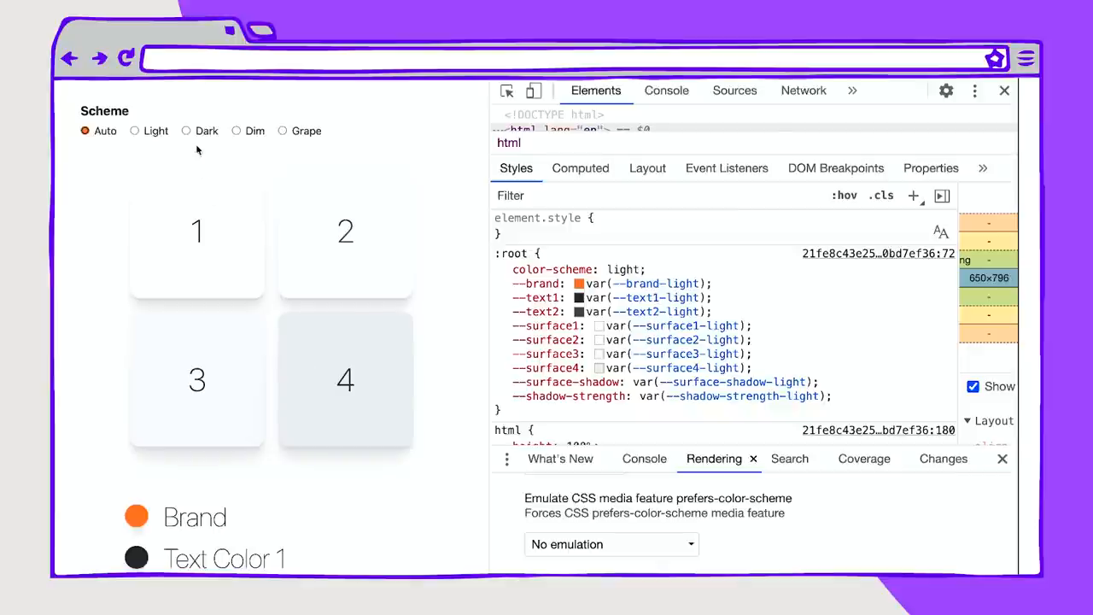
Step: Cycle the demo's Scheme radios through Dark, Light, Dark, Dim and Grape while watching Styles
{"action": "left_click", "coordinate": [186, 129]}
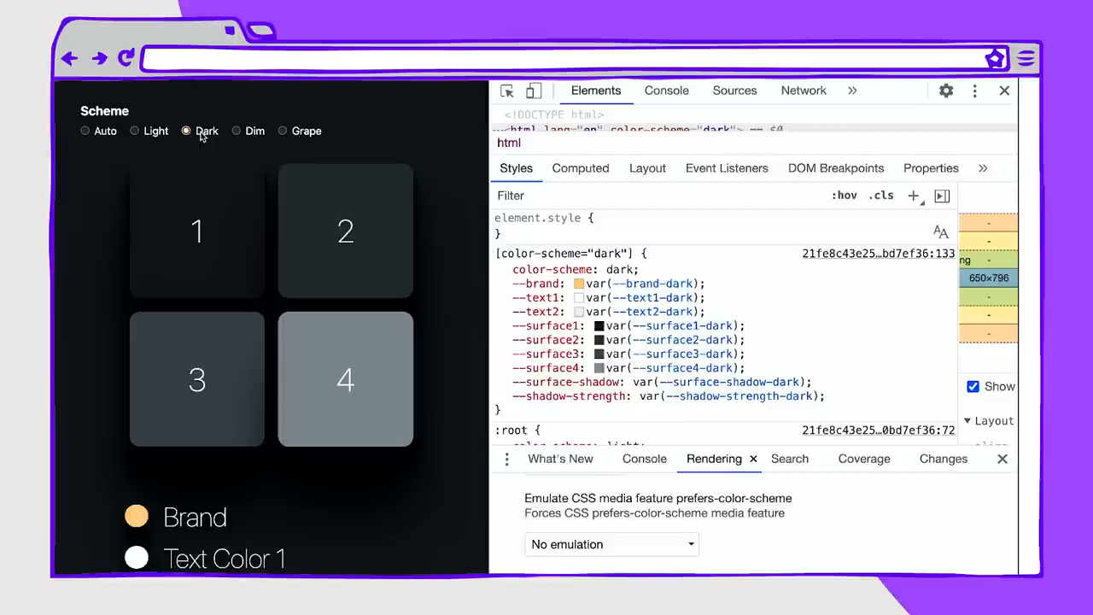
{"action": "left_click", "coordinate": [133, 130]}
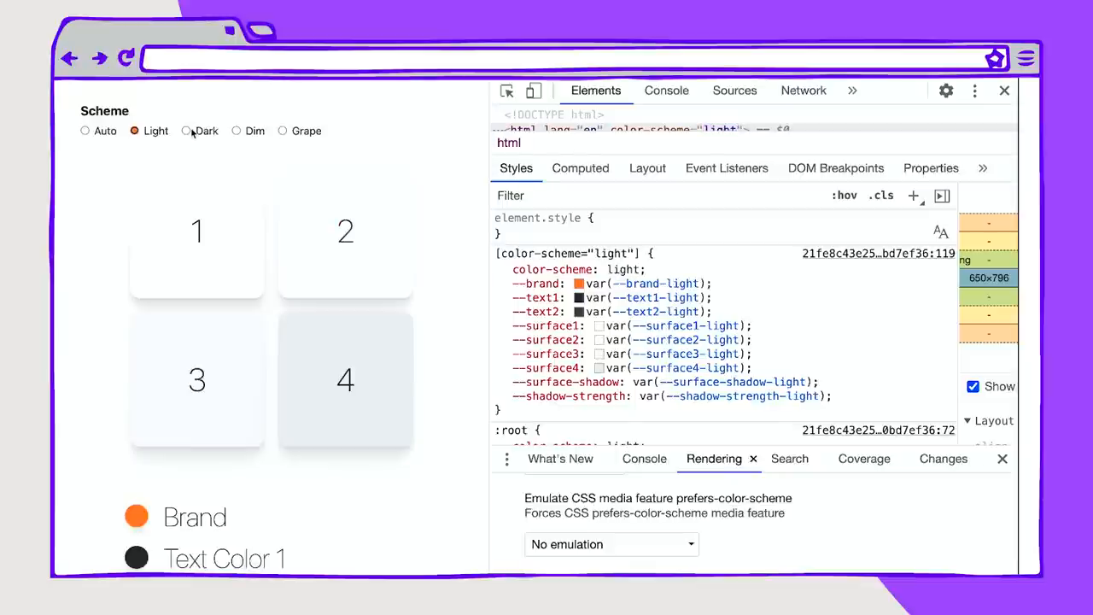
{"action": "mouse_move", "coordinate": [189, 133]}
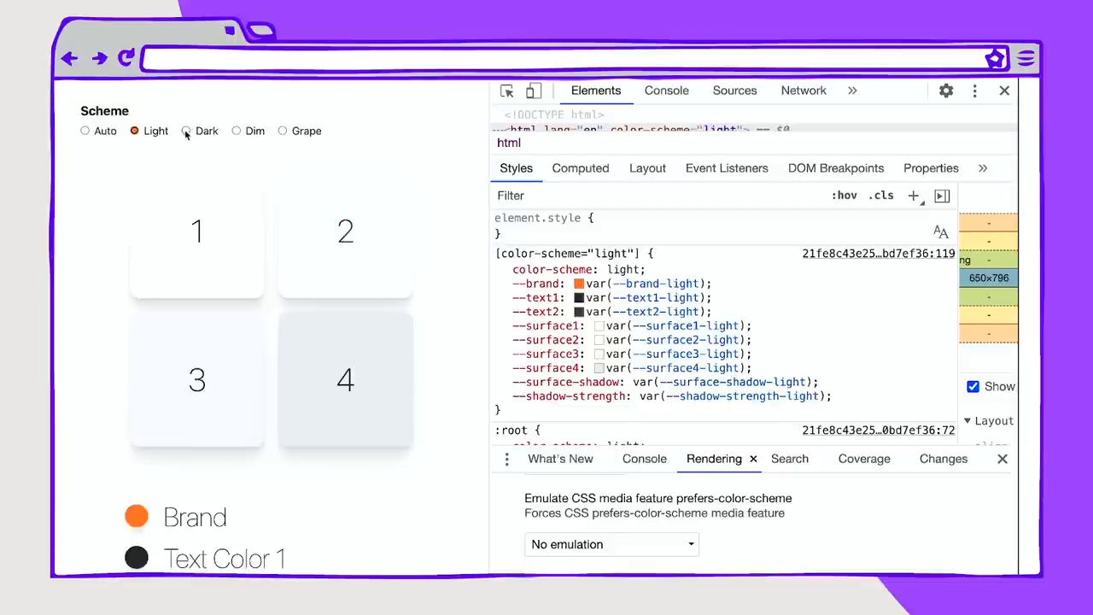
{"action": "left_click", "coordinate": [186, 129]}
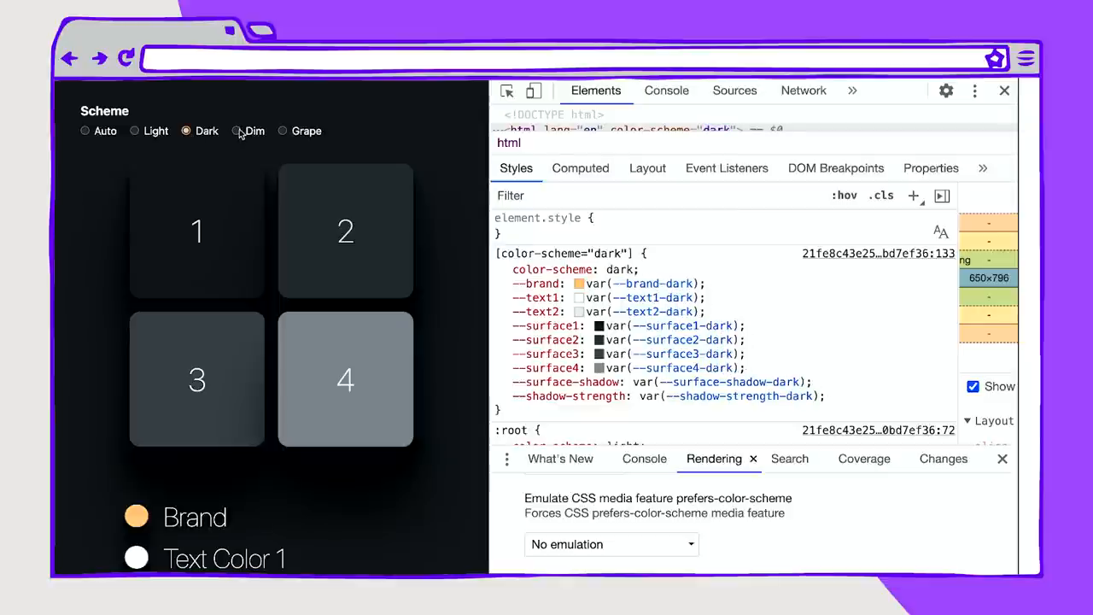
{"action": "left_click", "coordinate": [237, 130]}
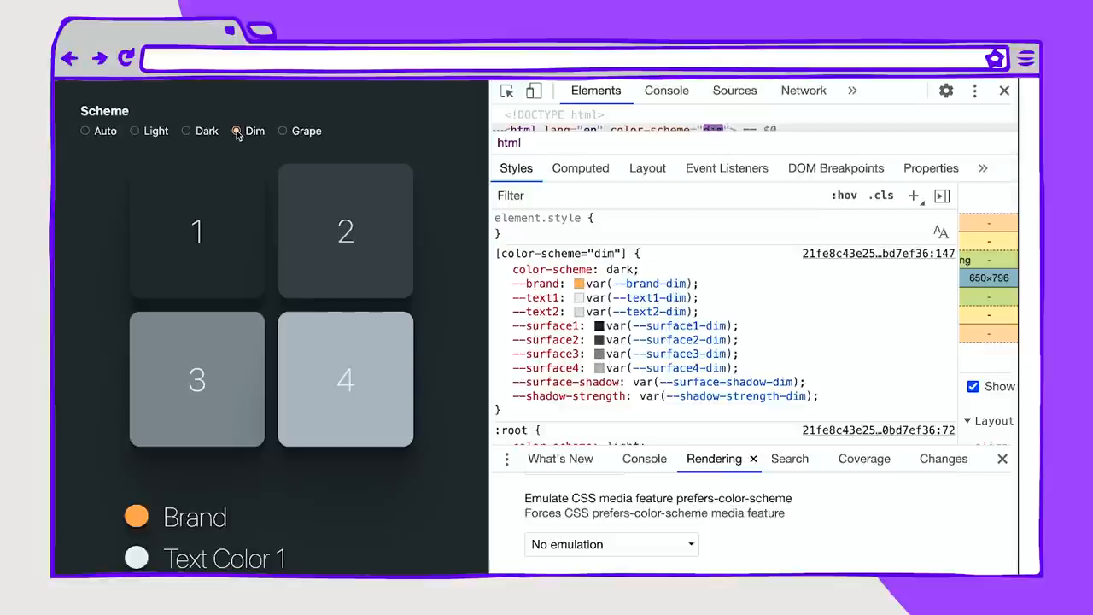
{"action": "left_click", "coordinate": [282, 129]}
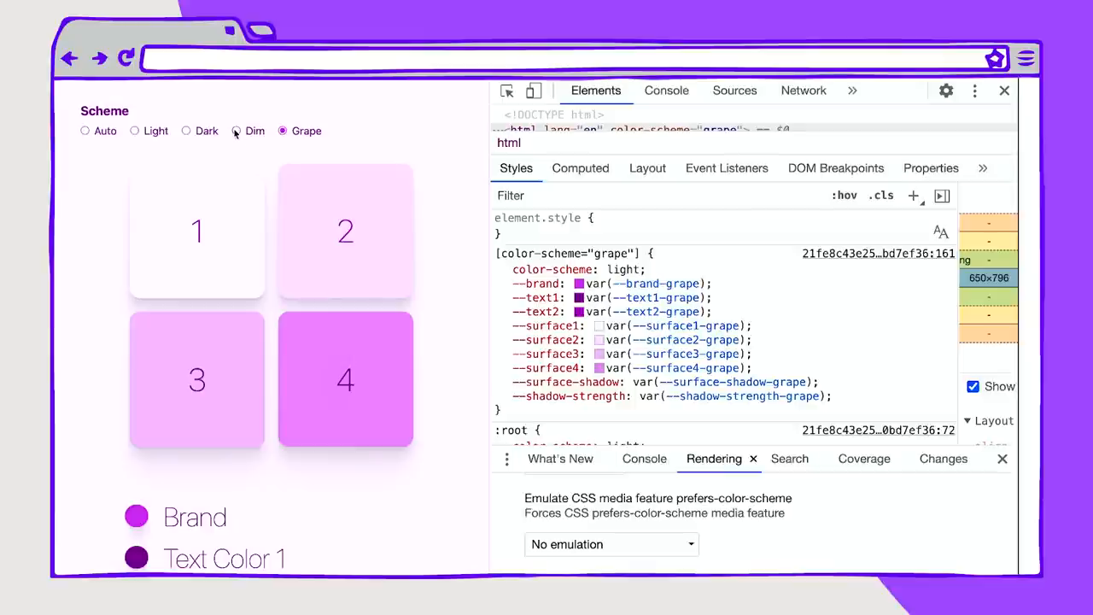
{"action": "left_click", "coordinate": [186, 130]}
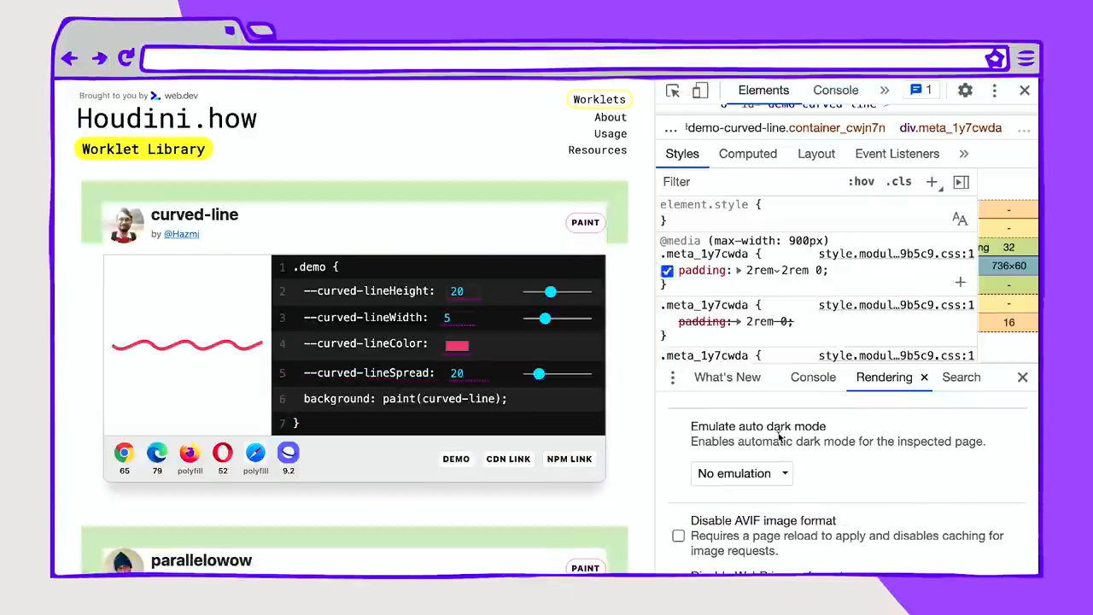
Step: Enable Emulate auto dark mode so houdini.how and its worklet cards render dark
{"action": "scroll", "scroll_direction": "down", "scroll_amount": 3}
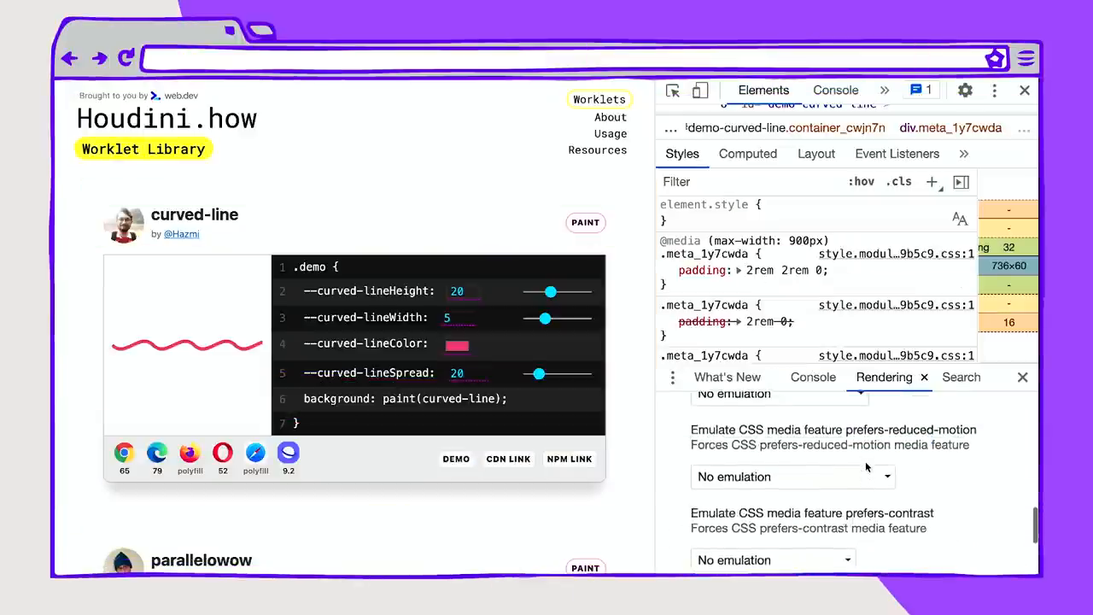
{"action": "scroll", "scroll_direction": "down", "scroll_amount": 3}
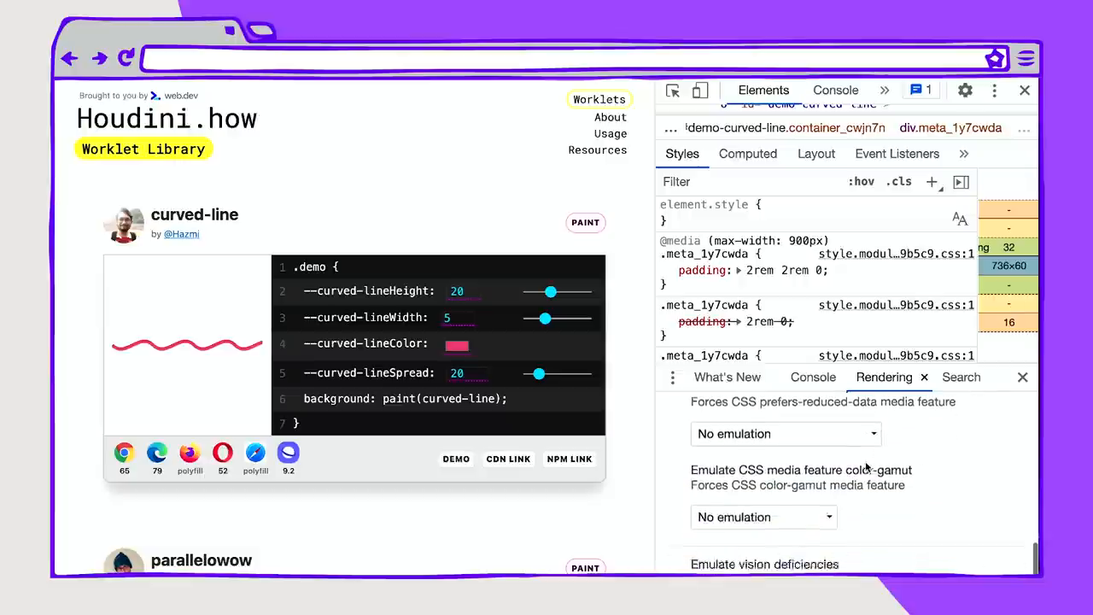
{"action": "scroll", "scroll_direction": "down", "scroll_amount": 3}
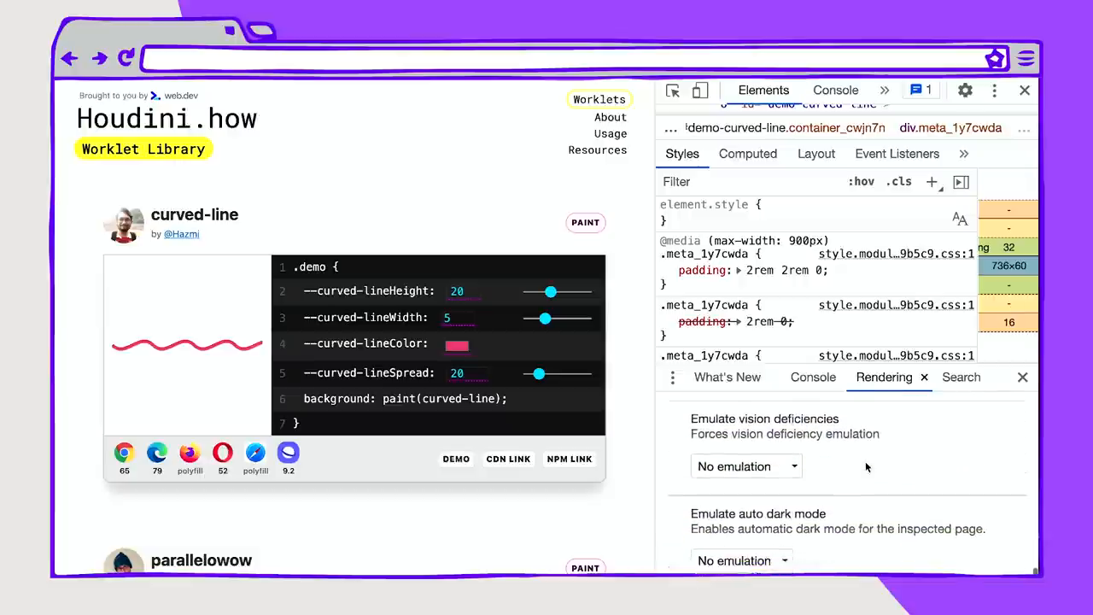
{"action": "scroll", "scroll_direction": "down", "scroll_amount": 3}
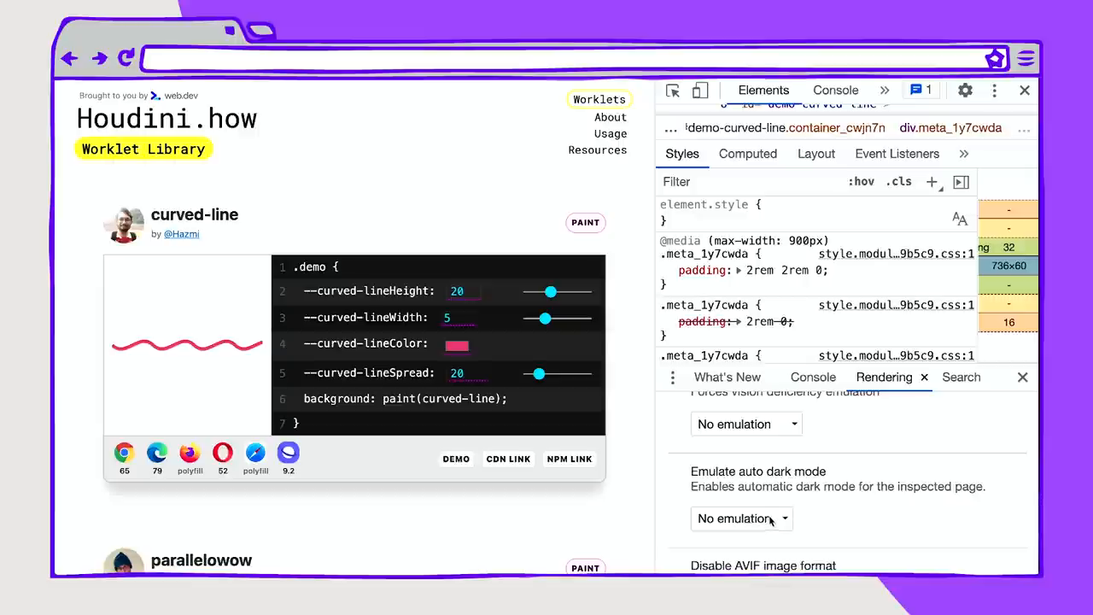
{"action": "left_click", "coordinate": [741, 519]}
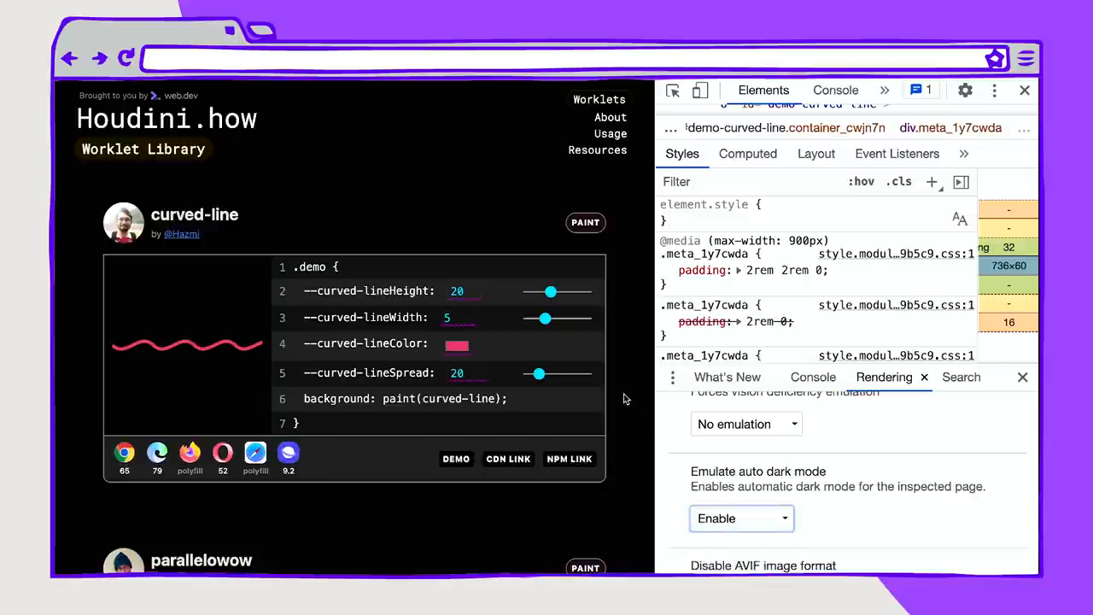
{"action": "scroll", "scroll_direction": "down", "scroll_amount": 3}
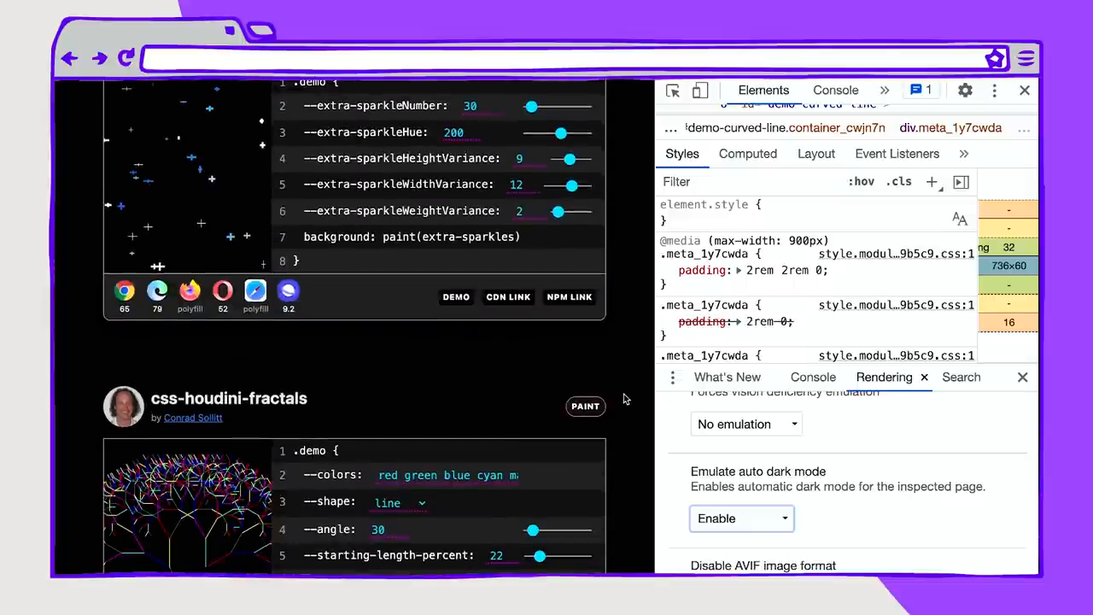
{"action": "scroll", "scroll_direction": "up", "scroll_amount": 3}
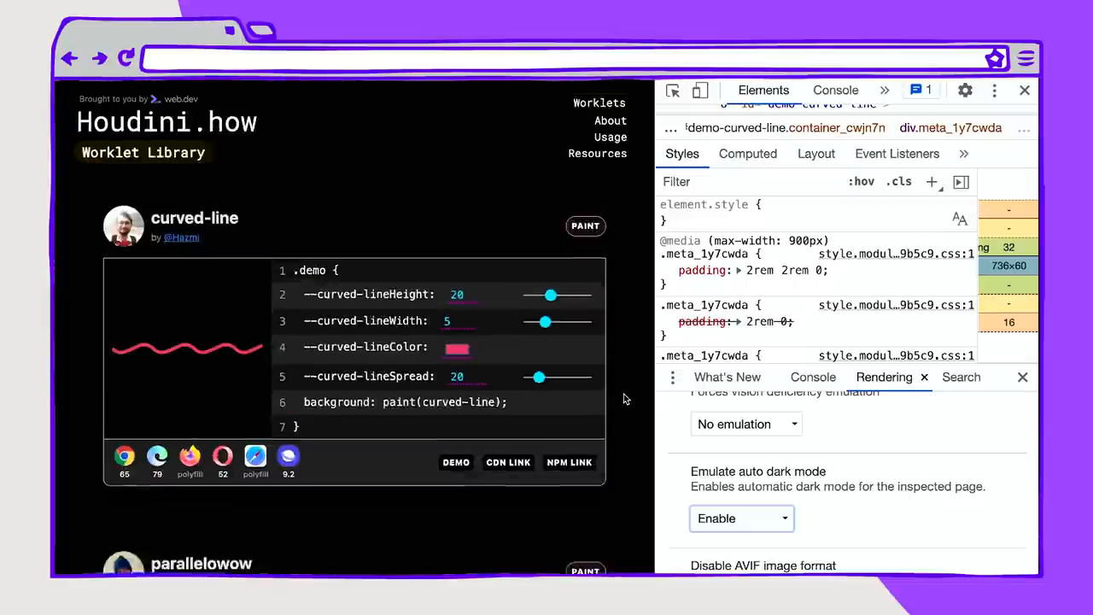